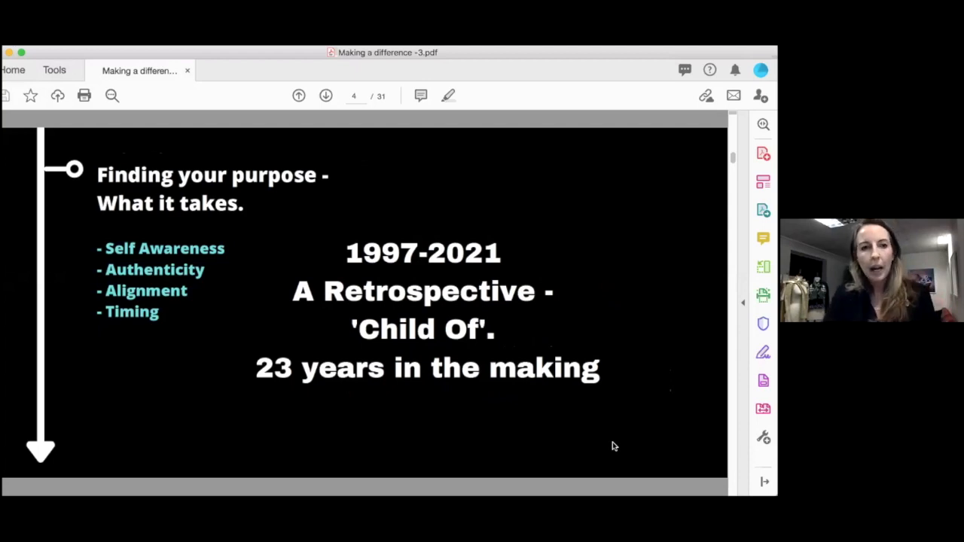
{"action": "mouse_move", "coordinate": [730, 200]}
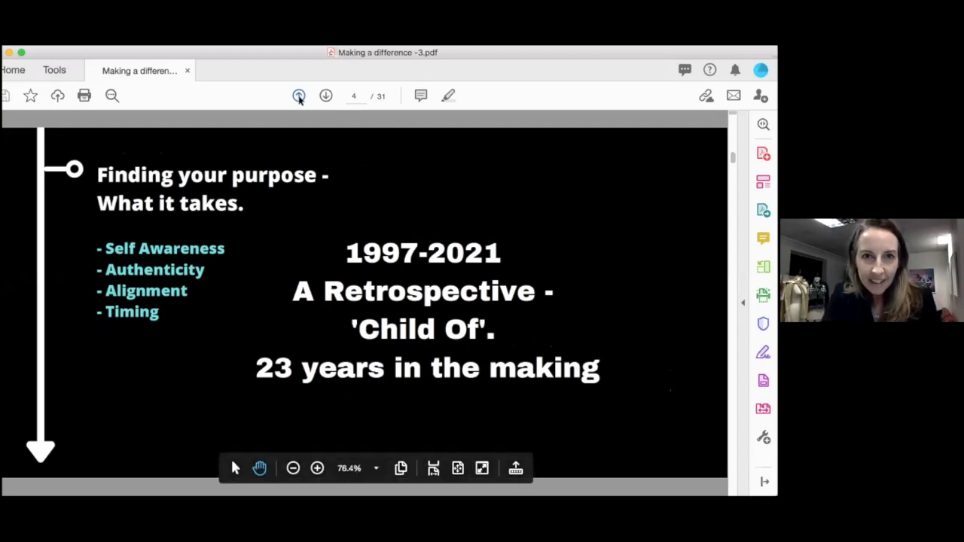
Return to page 1 of 31, the 'MAKING' TO MAKE A DIFFERENCE title slide
{"action": "left_click", "coordinate": [298, 96]}
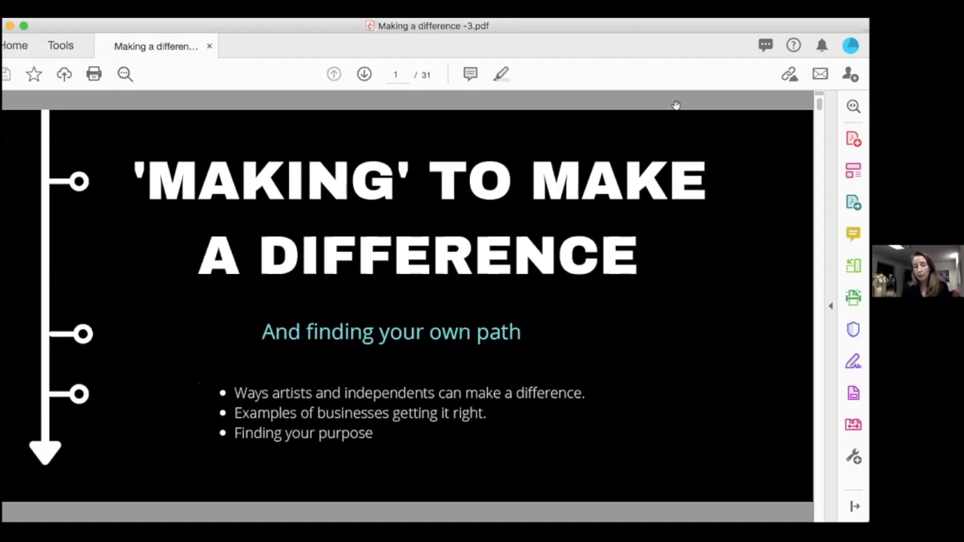
{"action": "mouse_move", "coordinate": [418, 86]}
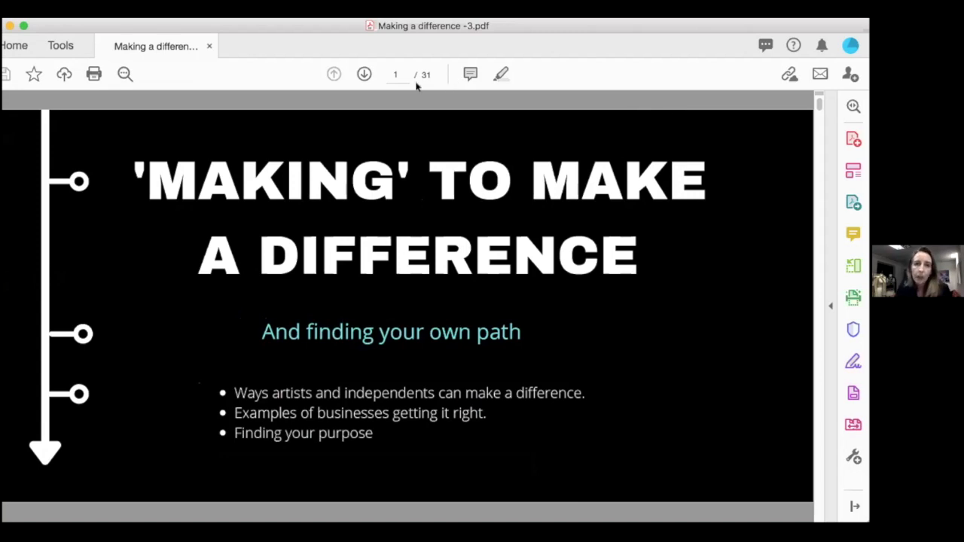
Advance to page 2 of 31, the 'Purpose Driven' slide
{"action": "left_click", "coordinate": [364, 74]}
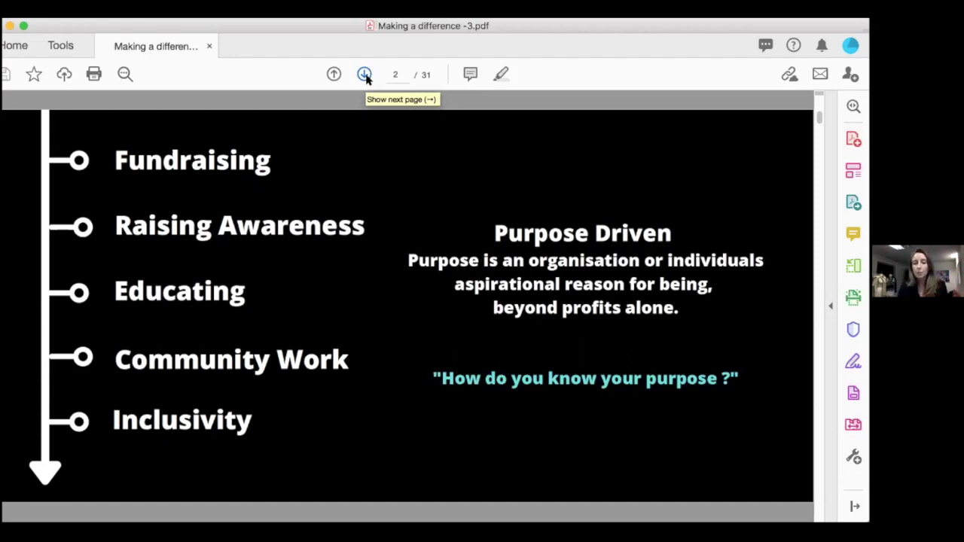
Advance to page 3 of 31, featuring Help Refugees, Social Bite, Humans of New York, Betony Vernon
{"action": "left_click", "coordinate": [365, 74]}
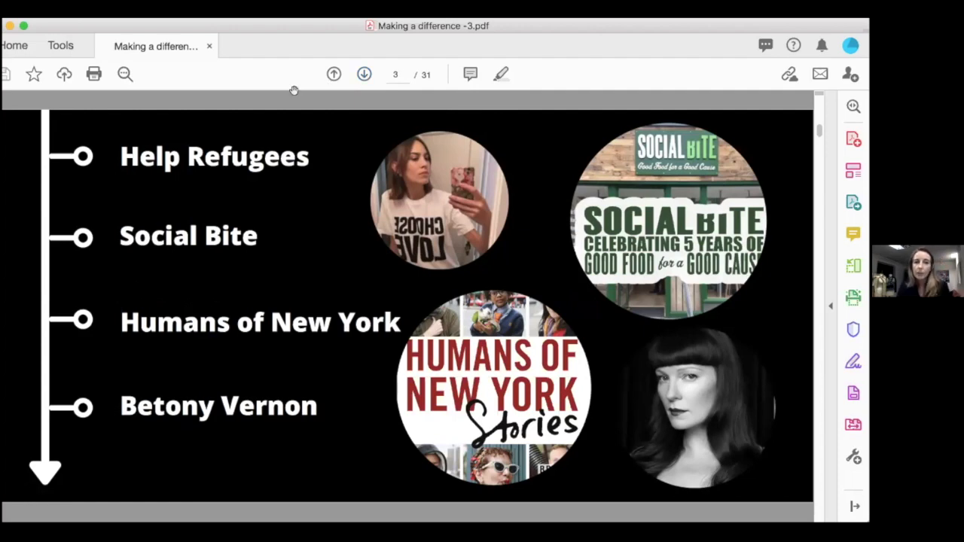
{"action": "mouse_move", "coordinate": [319, 158]}
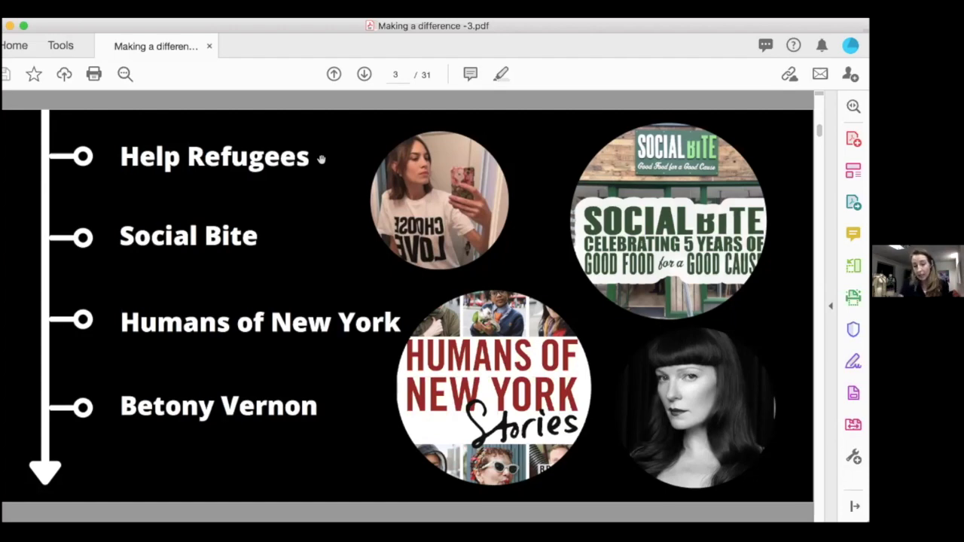
{"action": "mouse_move", "coordinate": [842, 300]}
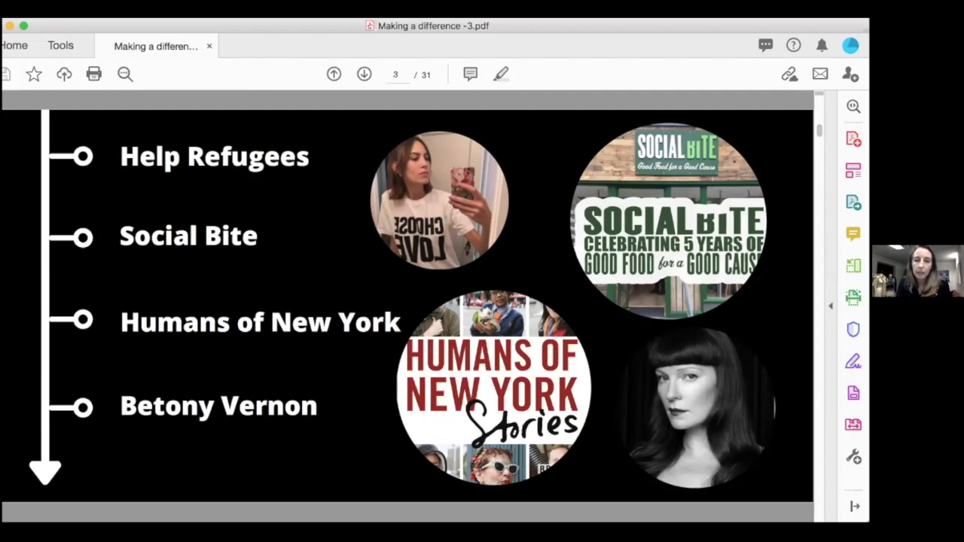
{"action": "mouse_move", "coordinate": [493, 207]}
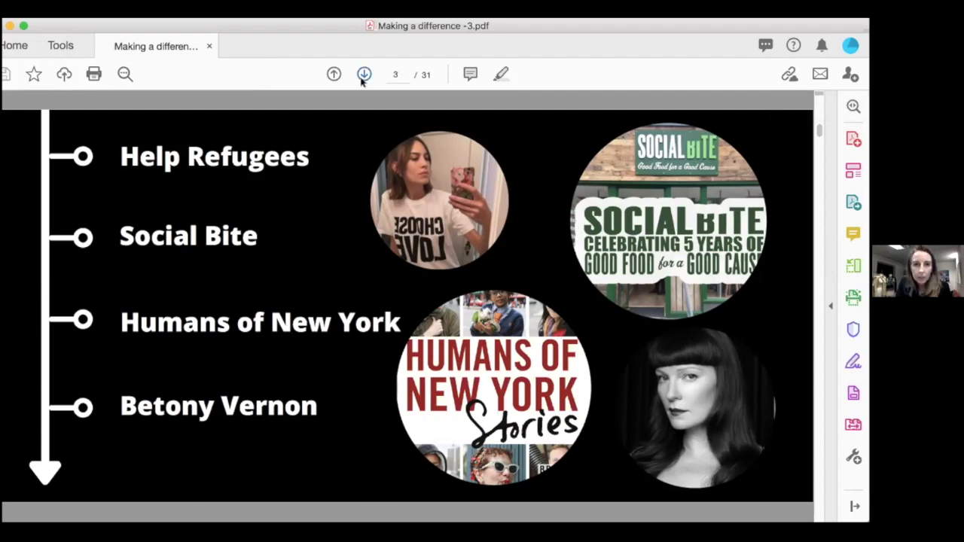
Advance to page 4 of 31, the 'Child Of' 1997-2021 retrospective slide
{"action": "left_click", "coordinate": [364, 74]}
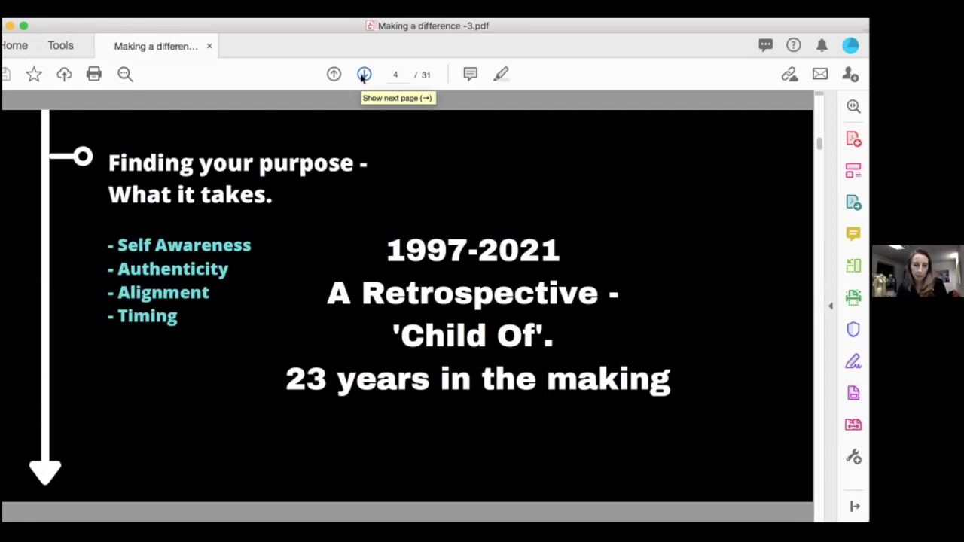
{"action": "mouse_move", "coordinate": [359, 85]}
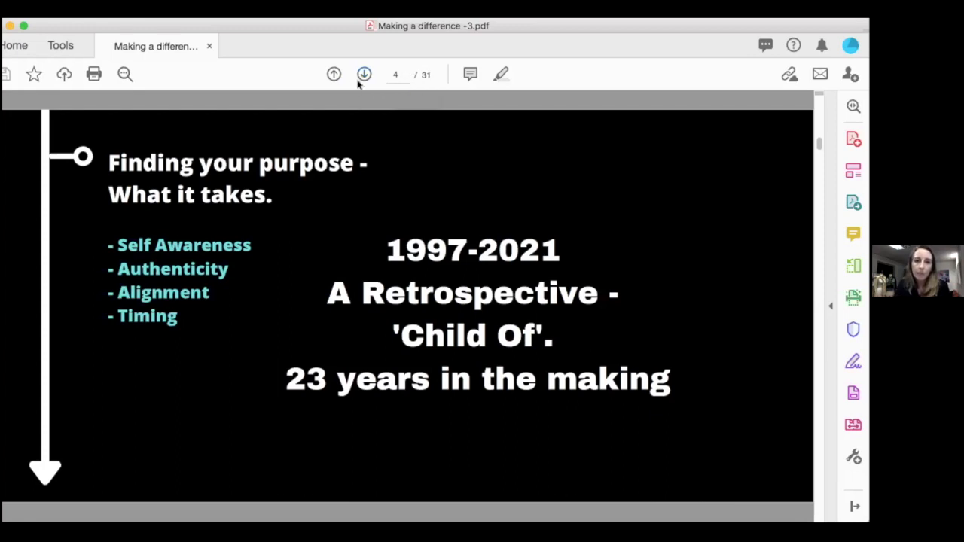
Advance to page 5 of 31, the SARI 2002–2008 social enterprise slide
{"action": "left_click", "coordinate": [364, 74]}
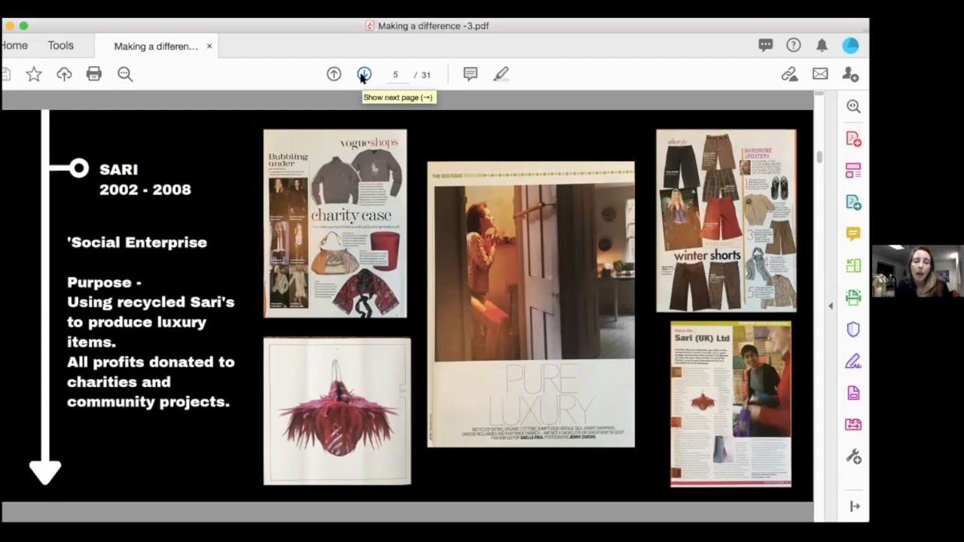
{"action": "mouse_move", "coordinate": [253, 125]}
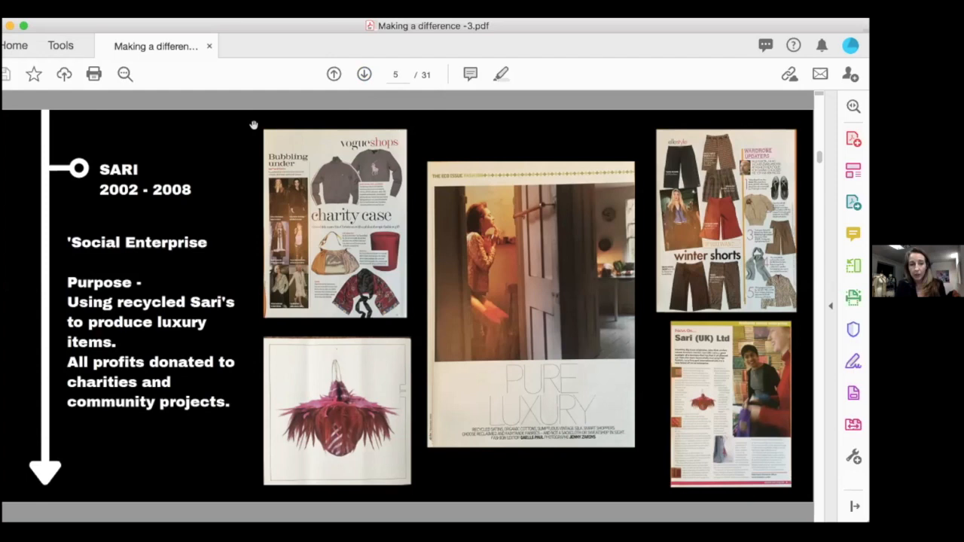
{"action": "mouse_move", "coordinate": [192, 171]}
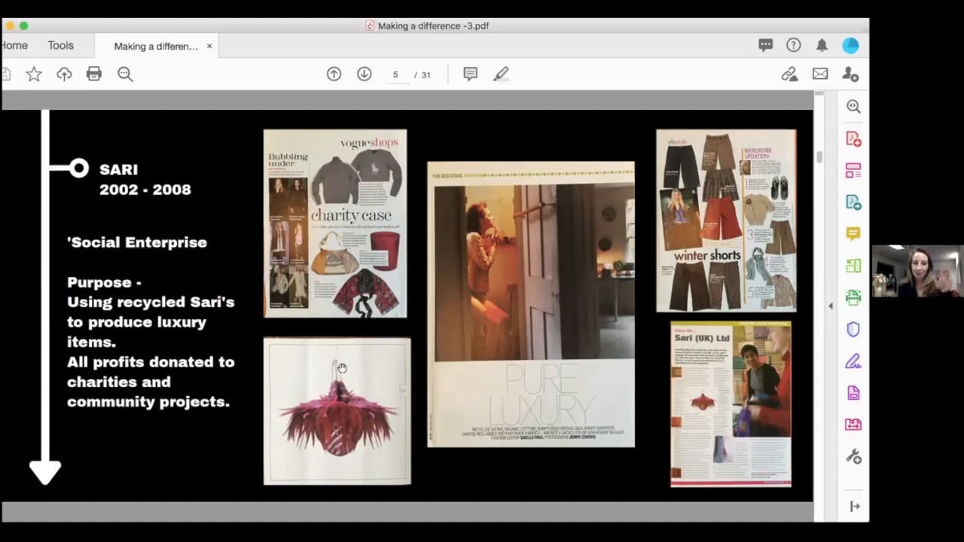
{"action": "mouse_move", "coordinate": [380, 458]}
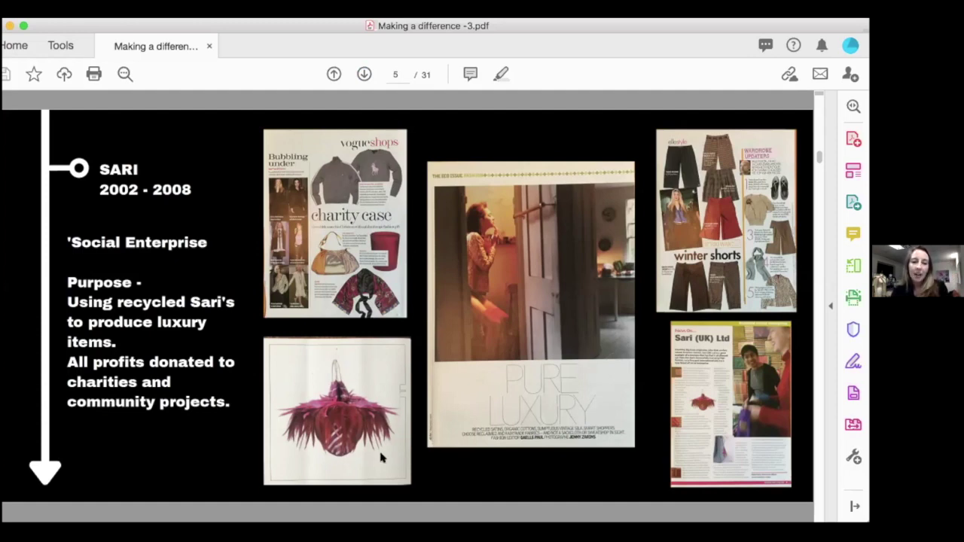
{"action": "mouse_move", "coordinate": [379, 451]}
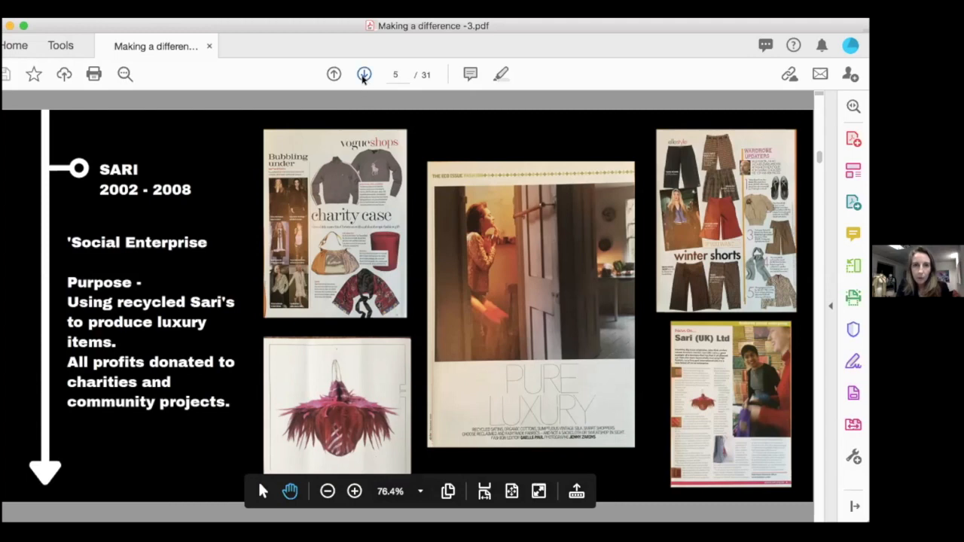
Page past the alignment quote to page 7 of 31, the LAUNER 2003–2004 slide
{"action": "left_click", "coordinate": [365, 74]}
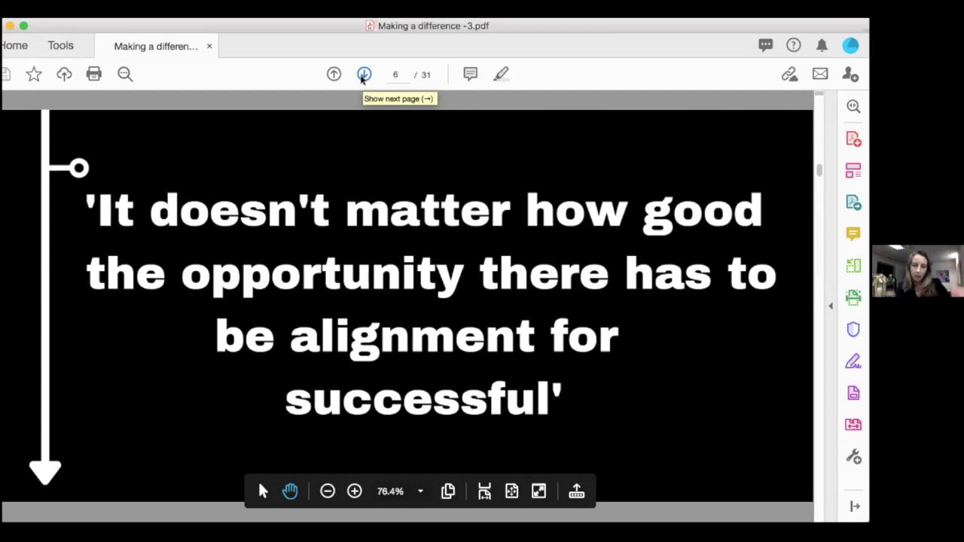
{"action": "left_click", "coordinate": [364, 74]}
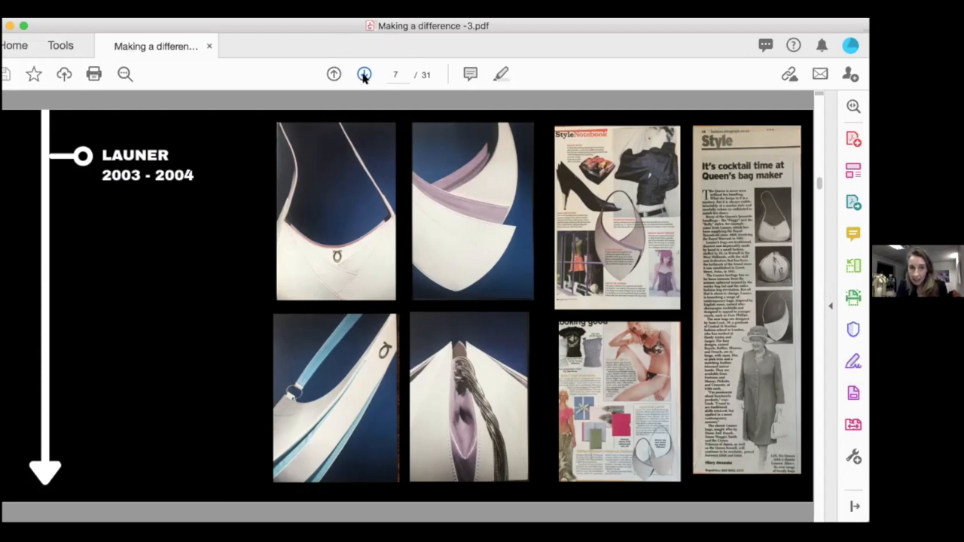
{"action": "mouse_move", "coordinate": [365, 74]}
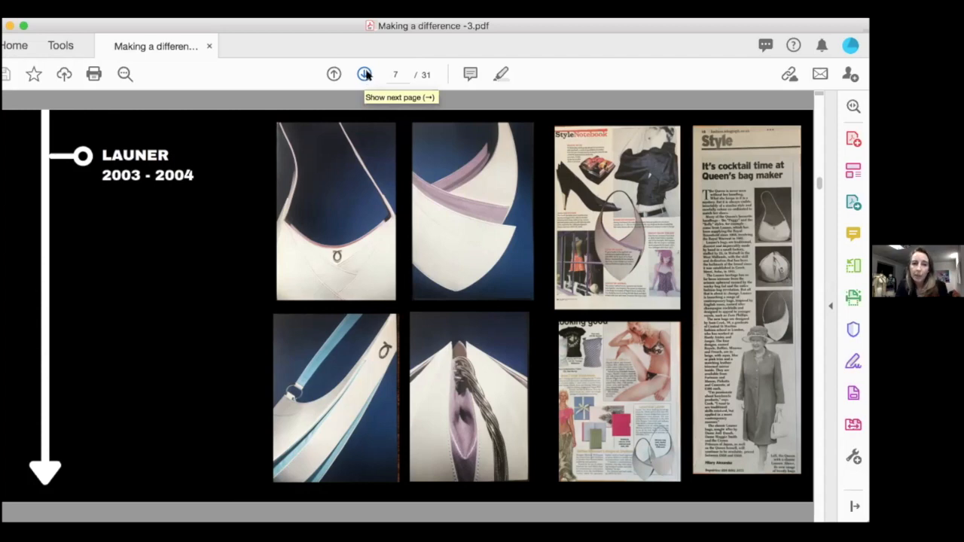
Advance to page 8 of 31, the 2007 Least Wanted collaboration slide with Don & Bronson
{"action": "left_click", "coordinate": [364, 74]}
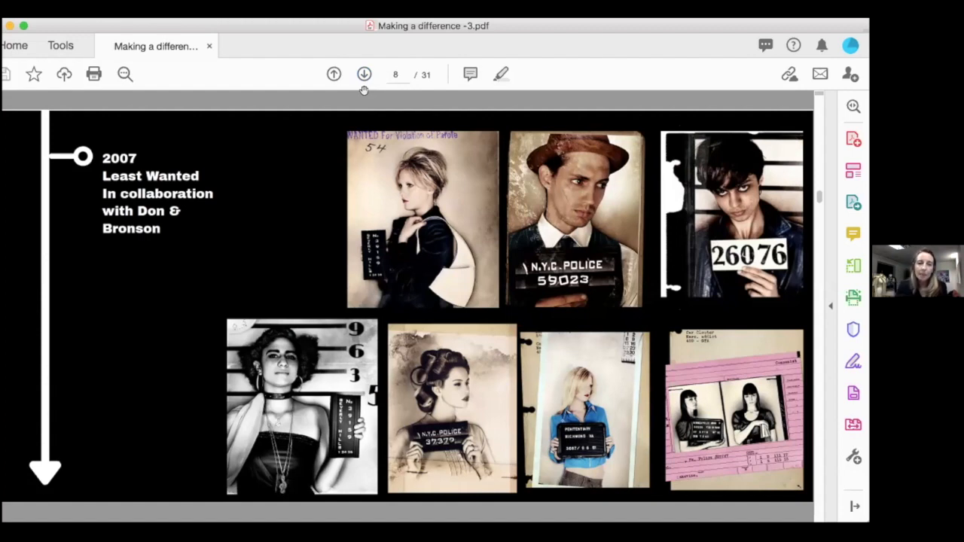
{"action": "mouse_move", "coordinate": [470, 130]}
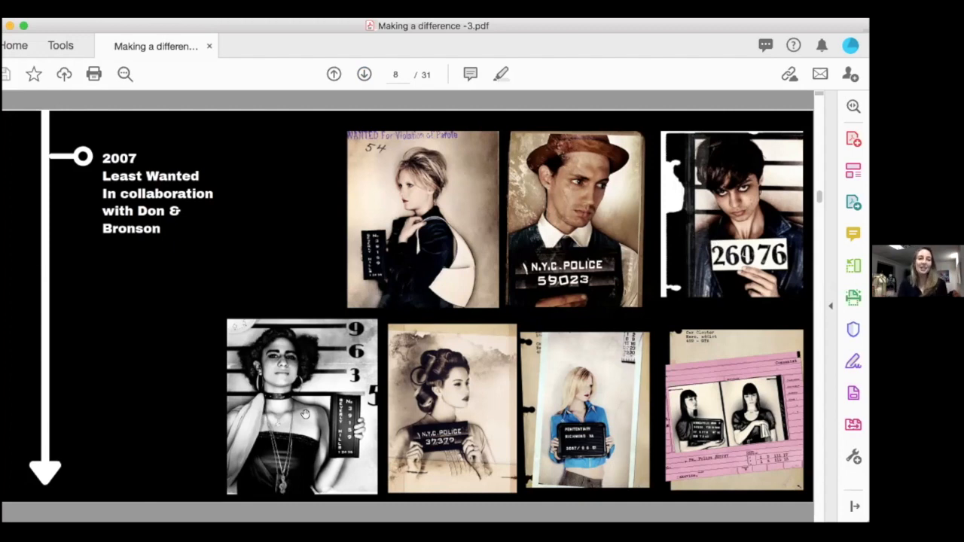
{"action": "mouse_move", "coordinate": [400, 90]}
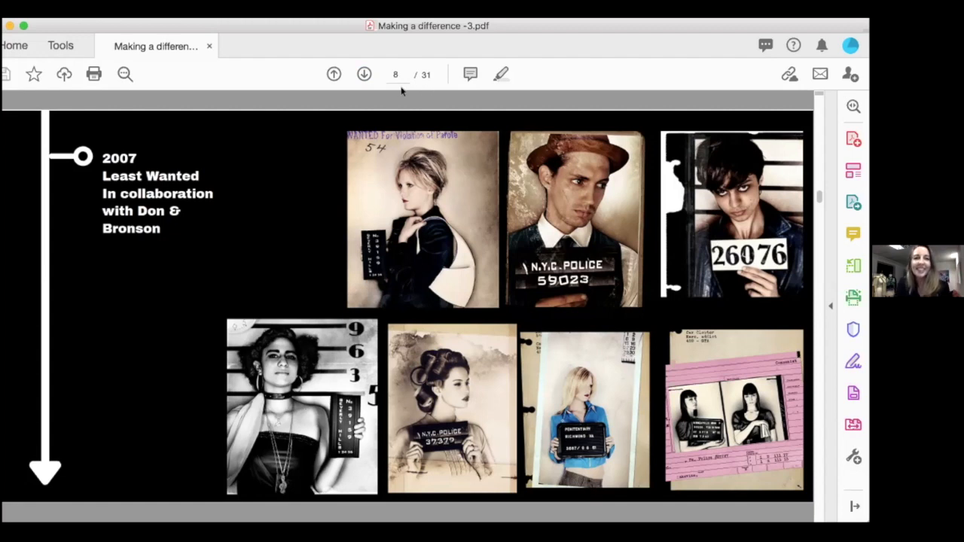
Advance to page 10 of 31, the 2010 Origami Orchid slide shot by Klaus Thymmann
{"action": "left_click", "coordinate": [364, 73]}
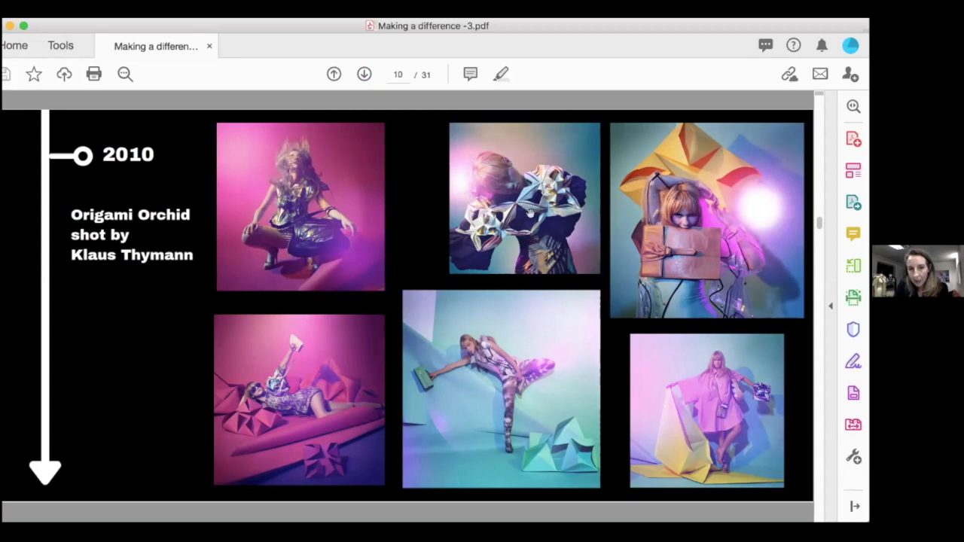
{"action": "mouse_move", "coordinate": [530, 214]}
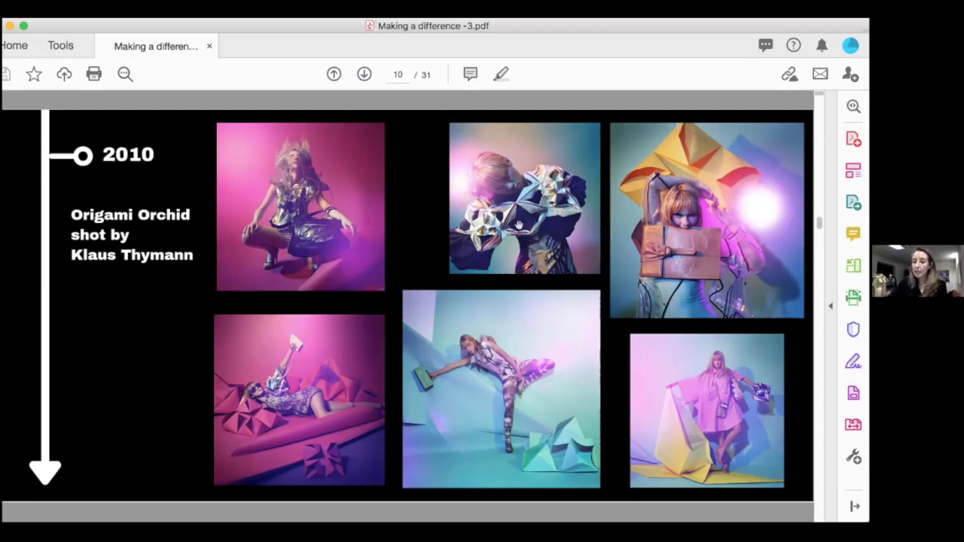
{"action": "mouse_move", "coordinate": [590, 239]}
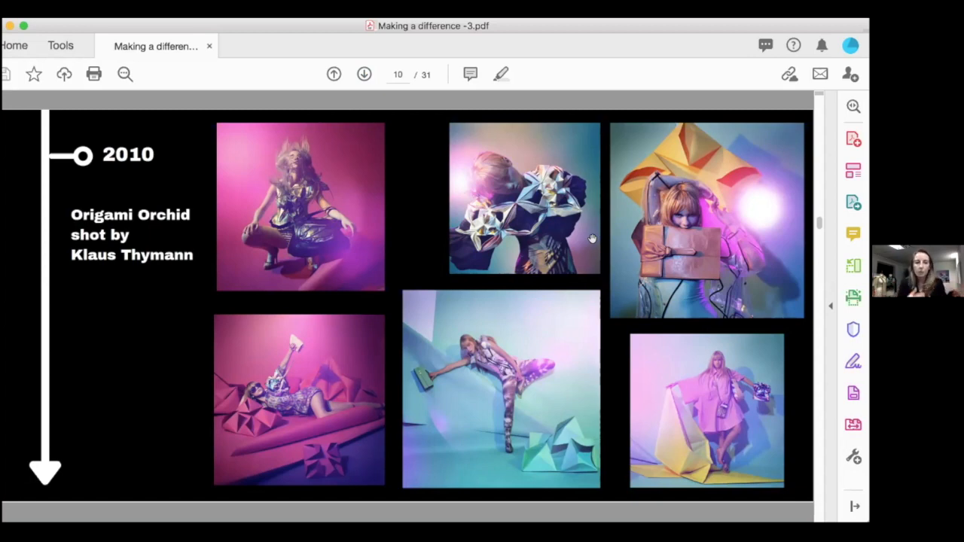
{"action": "mouse_move", "coordinate": [365, 109]}
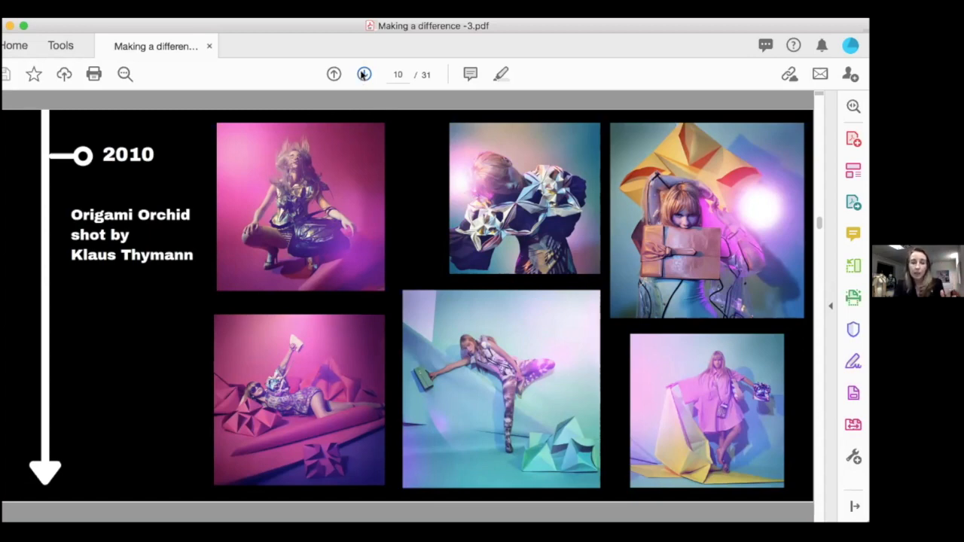
{"action": "left_click", "coordinate": [364, 73]}
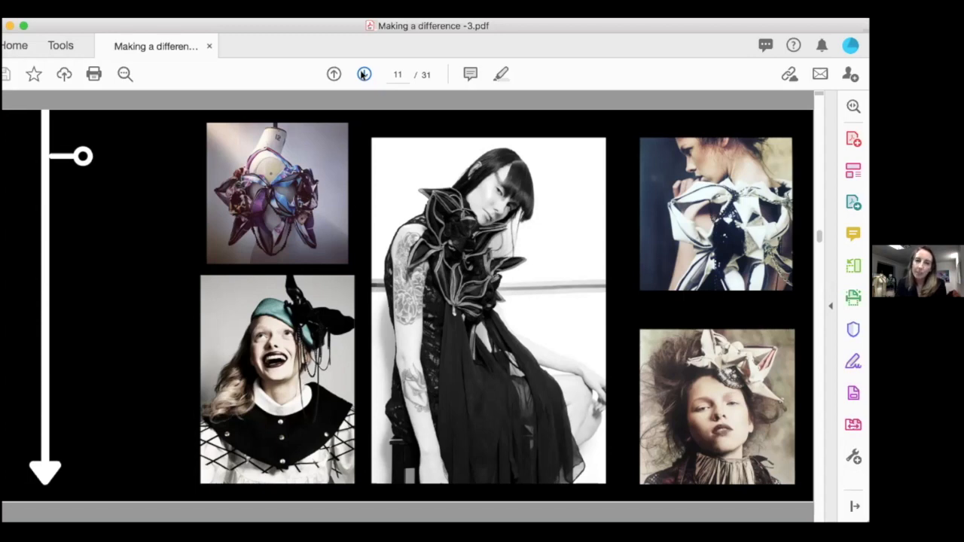
Advance to page 12 of 31, the 2011 Pleasure Garden exhibition @ Coco De Mer slide
{"action": "left_click", "coordinate": [364, 74]}
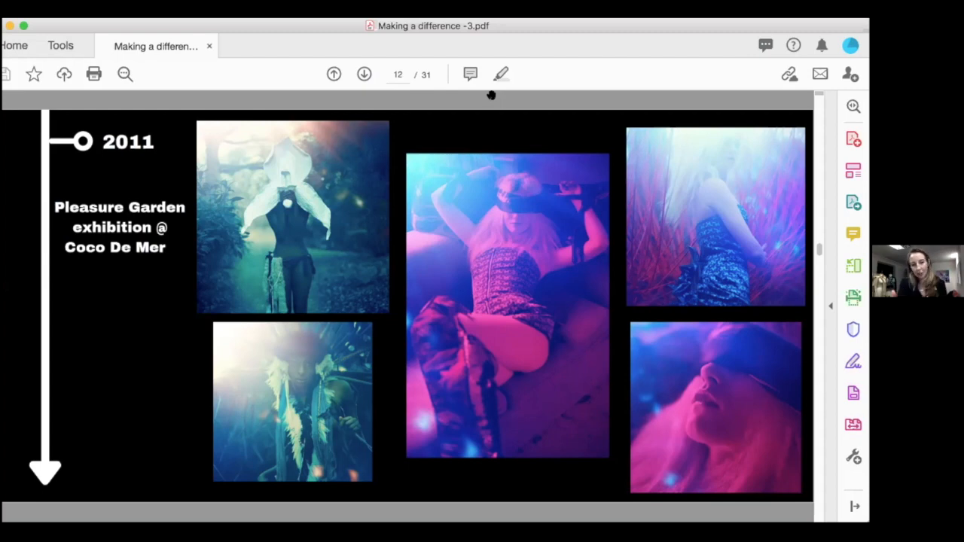
{"action": "mouse_move", "coordinate": [384, 87]}
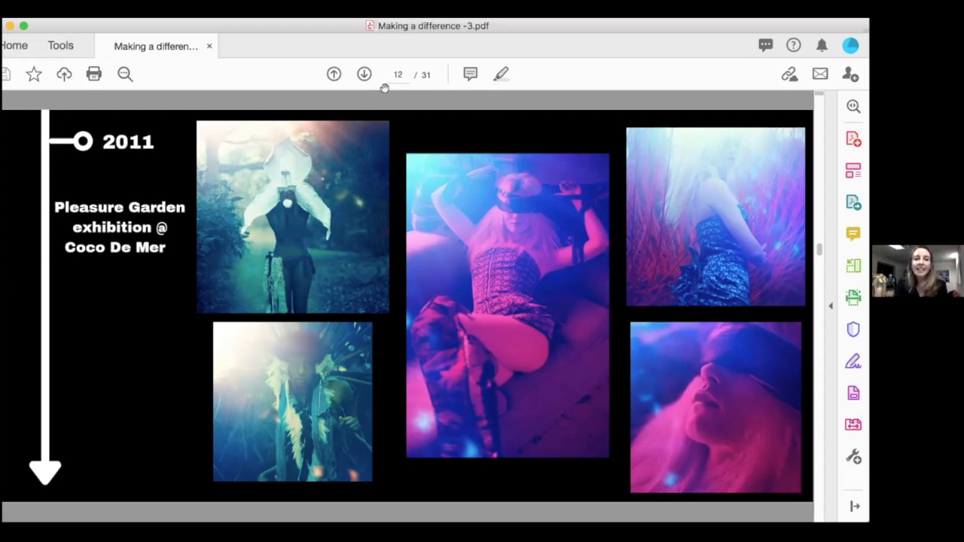
Advance to page 14 of 31, the 2012 'Tied Up In Style' slide
{"action": "left_click", "coordinate": [364, 74]}
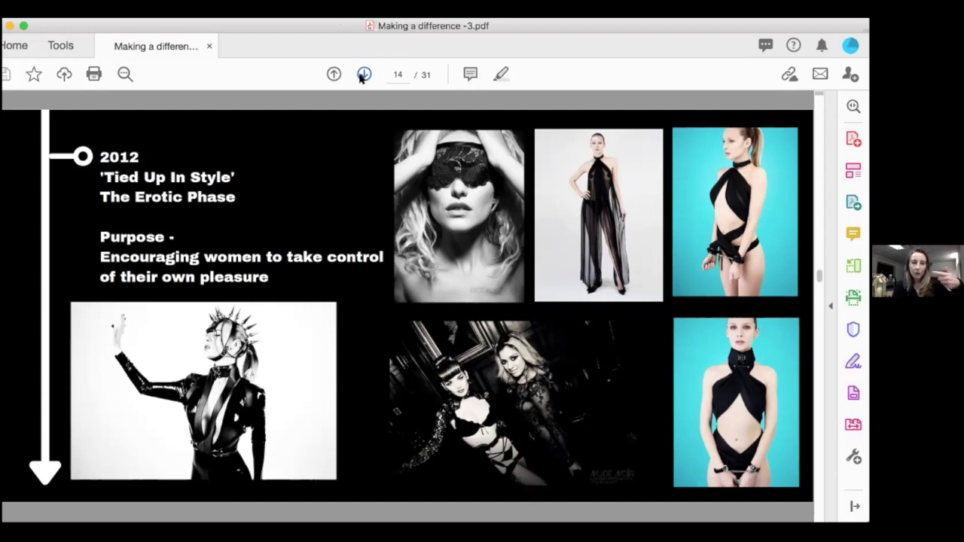
Advance to page 15, the quote slide on authenticity sustaining a community
{"action": "left_click", "coordinate": [364, 74]}
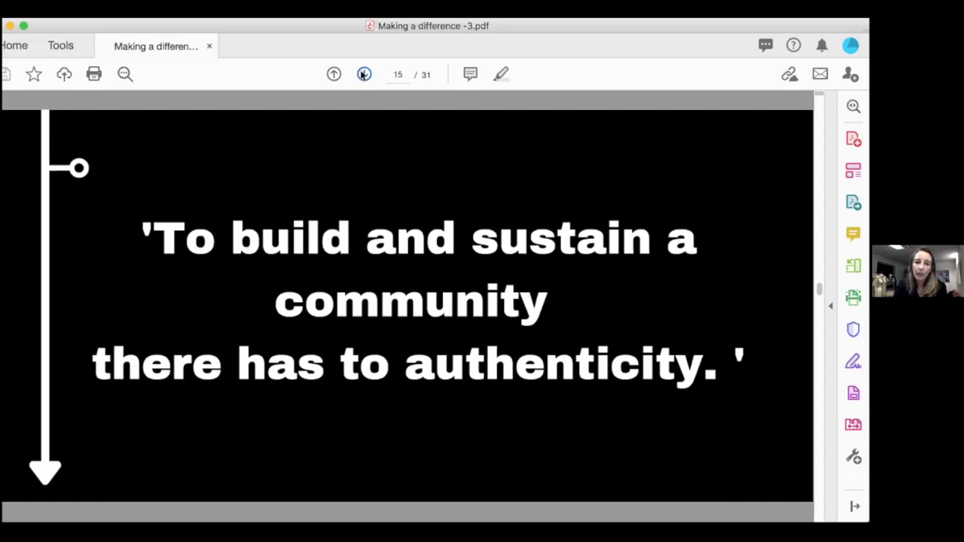
Advance to page 17, the 2015 'V Mag' photo slide
{"action": "left_click", "coordinate": [364, 74]}
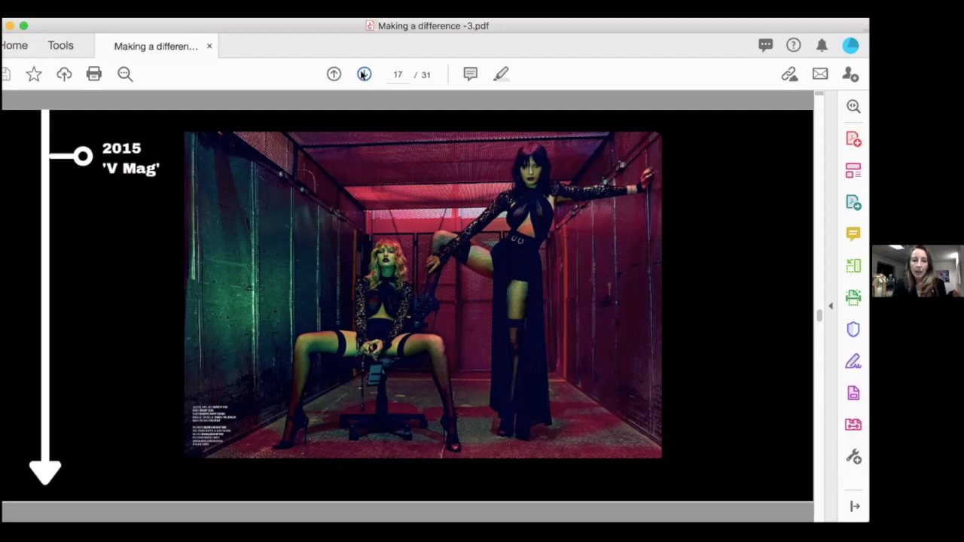
Go forward two pages, past the quote slide, to page 19's 2016 'Sleeve' collage
{"action": "left_click", "coordinate": [364, 74]}
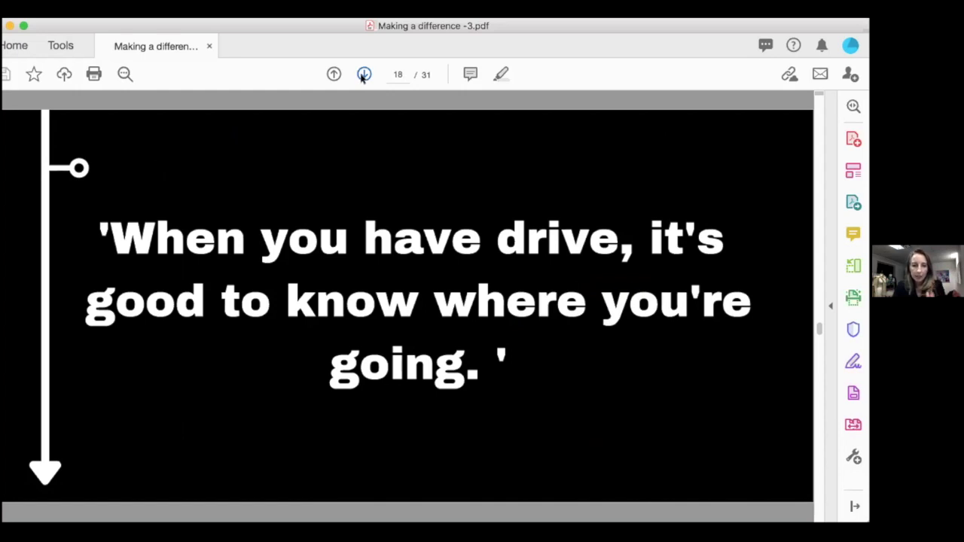
{"action": "left_click", "coordinate": [364, 74]}
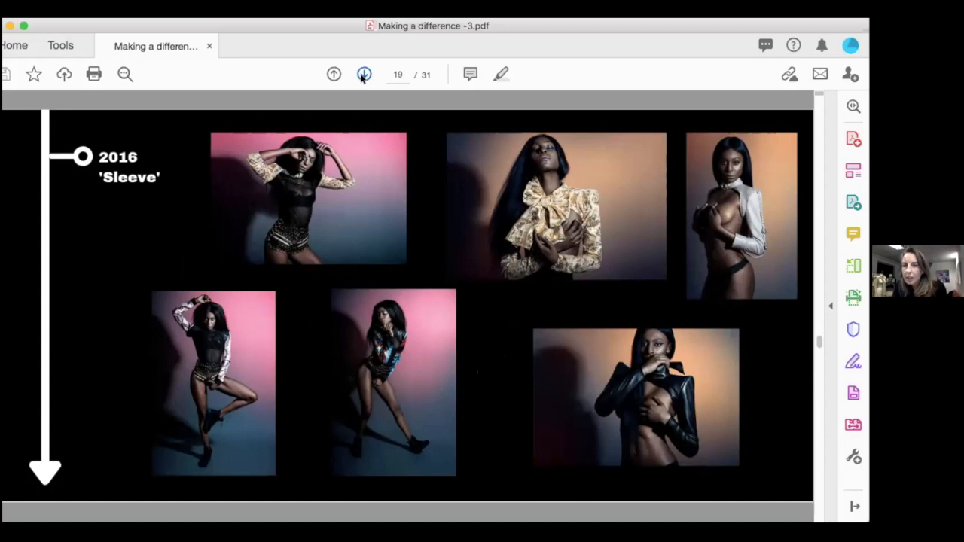
Go forward past the page 20 photo collage to the page 21 quote slide
{"action": "left_click", "coordinate": [364, 73]}
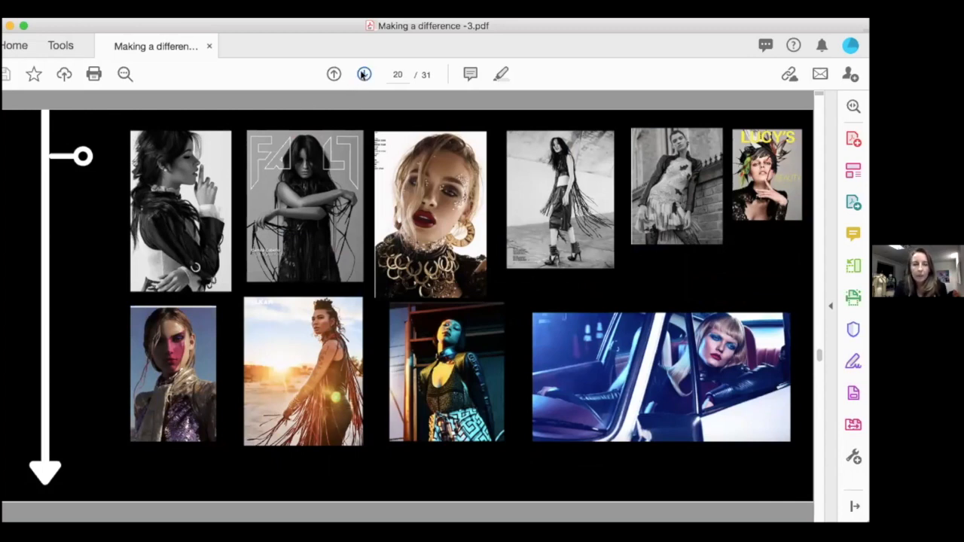
{"action": "left_click", "coordinate": [365, 74]}
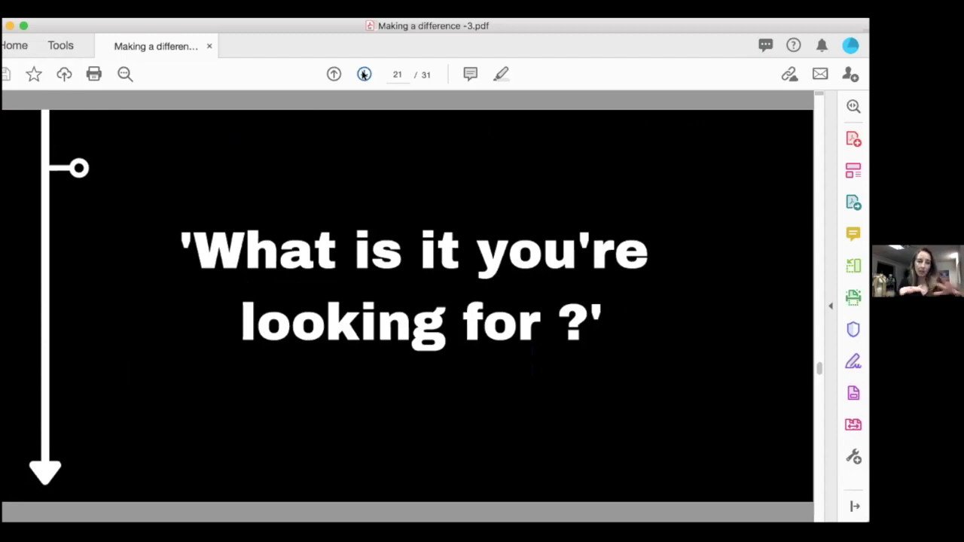
{"action": "left_click", "coordinate": [364, 73]}
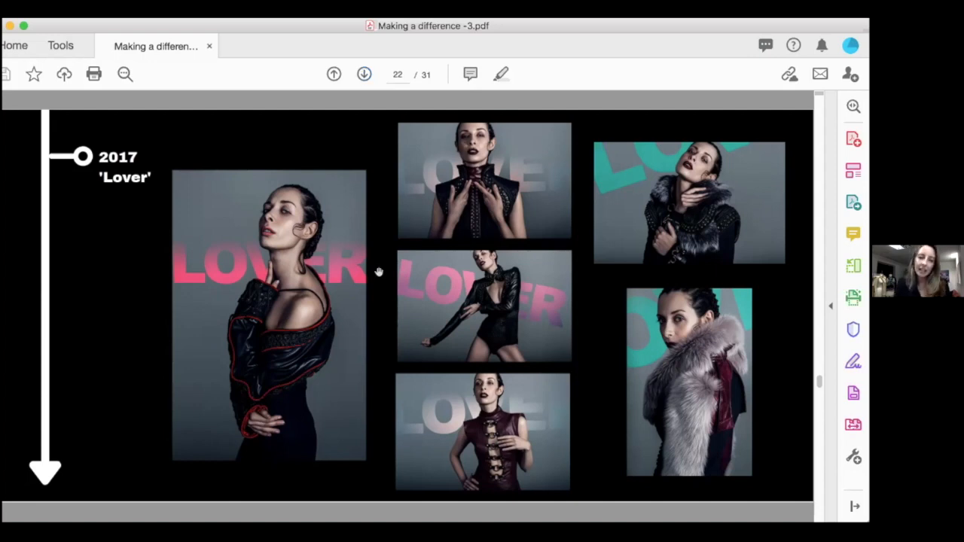
{"action": "mouse_move", "coordinate": [450, 292]}
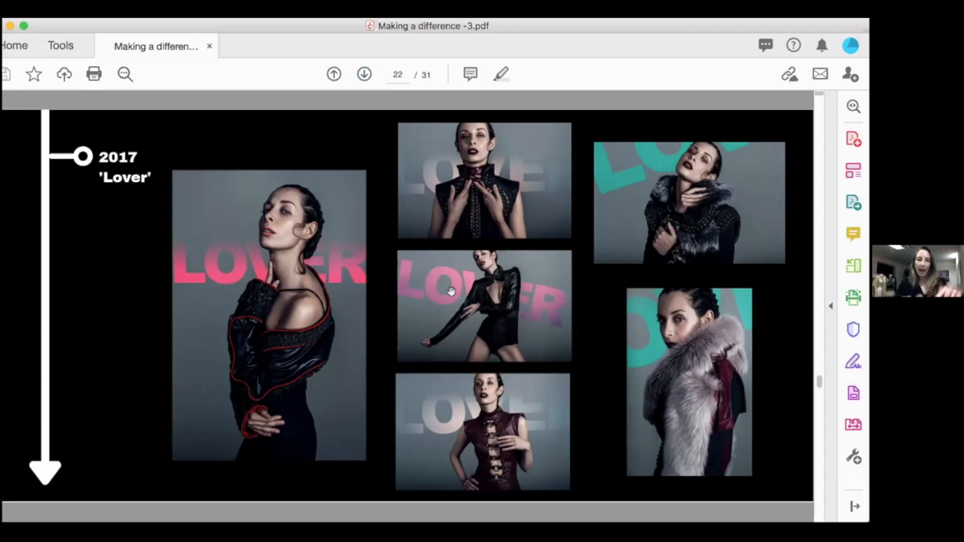
{"action": "mouse_move", "coordinate": [452, 316]}
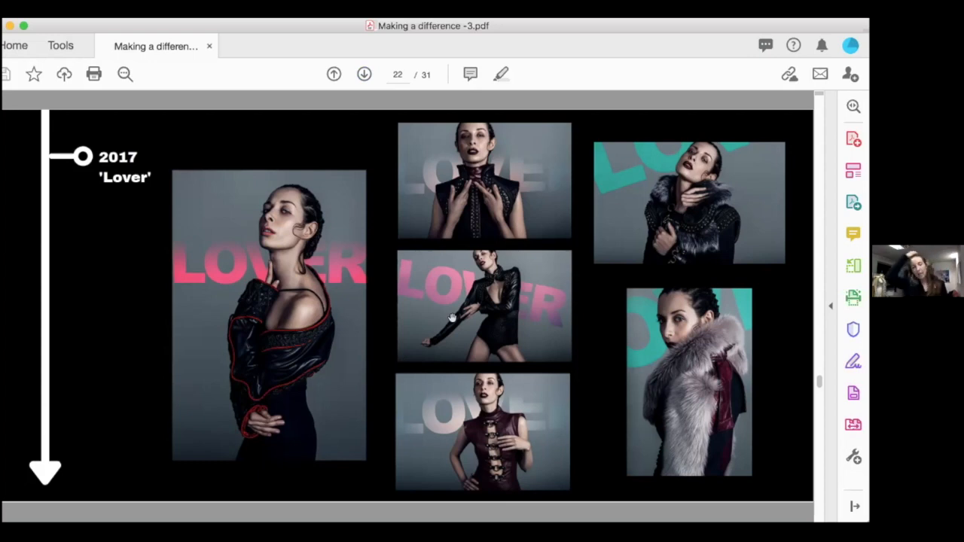
{"action": "mouse_move", "coordinate": [382, 90]}
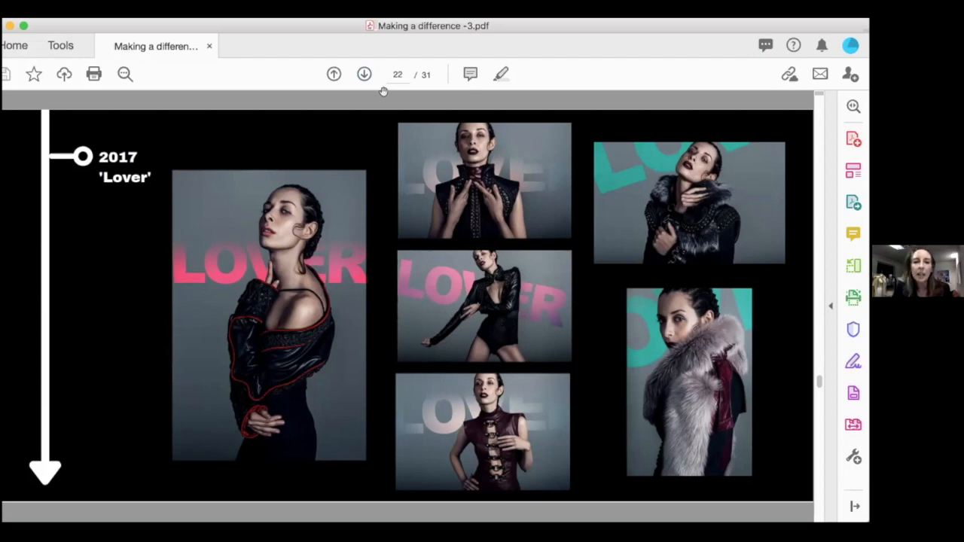
{"action": "left_click", "coordinate": [364, 74]}
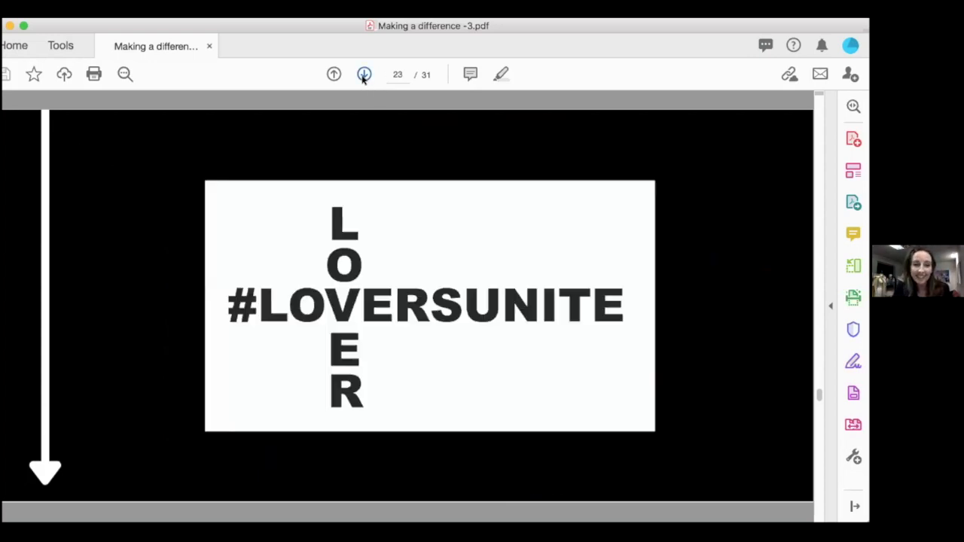
{"action": "mouse_move", "coordinate": [334, 73]}
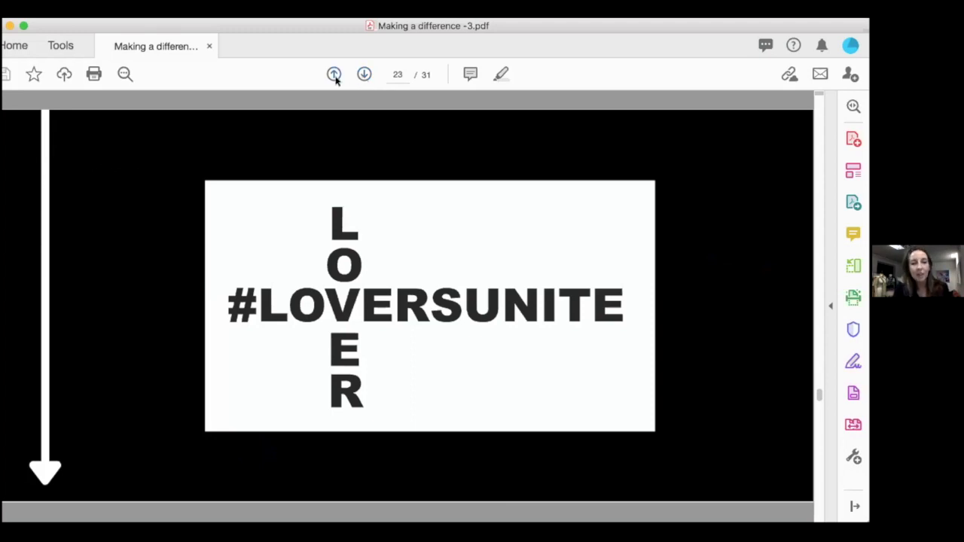
{"action": "left_click", "coordinate": [335, 74]}
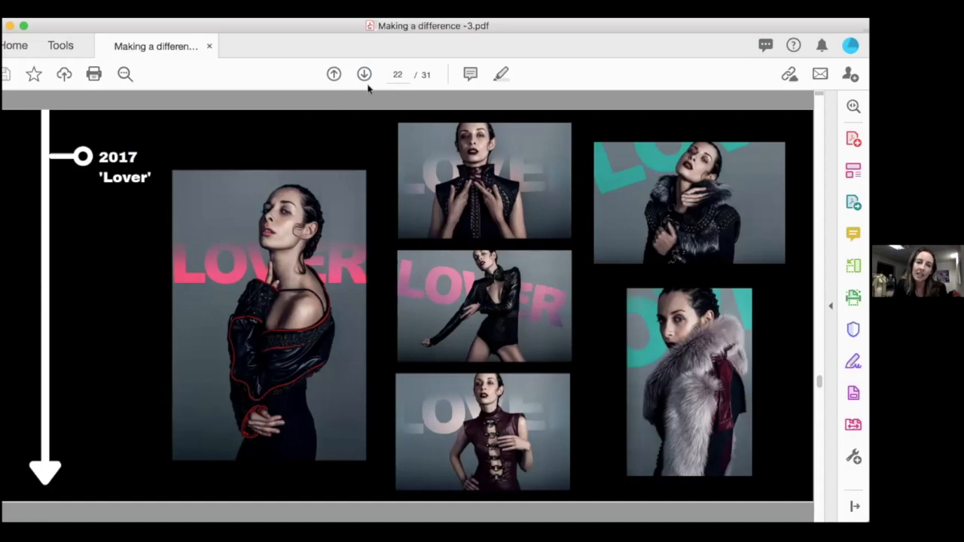
Advance to page 23, the #LOVERSUNITE slide
{"action": "left_click", "coordinate": [365, 74]}
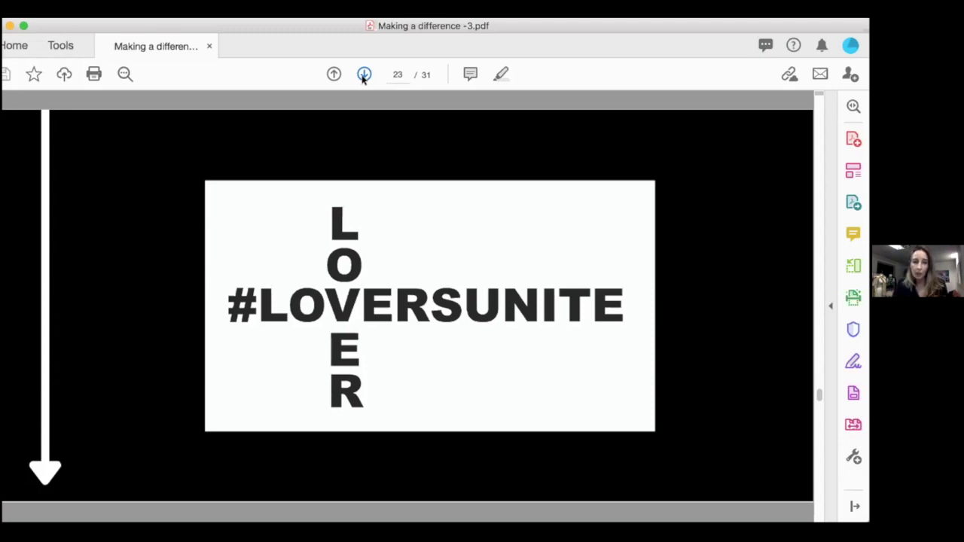
Advance to page 24, the 2017 'Dreamer' photo collage
{"action": "left_click", "coordinate": [364, 73]}
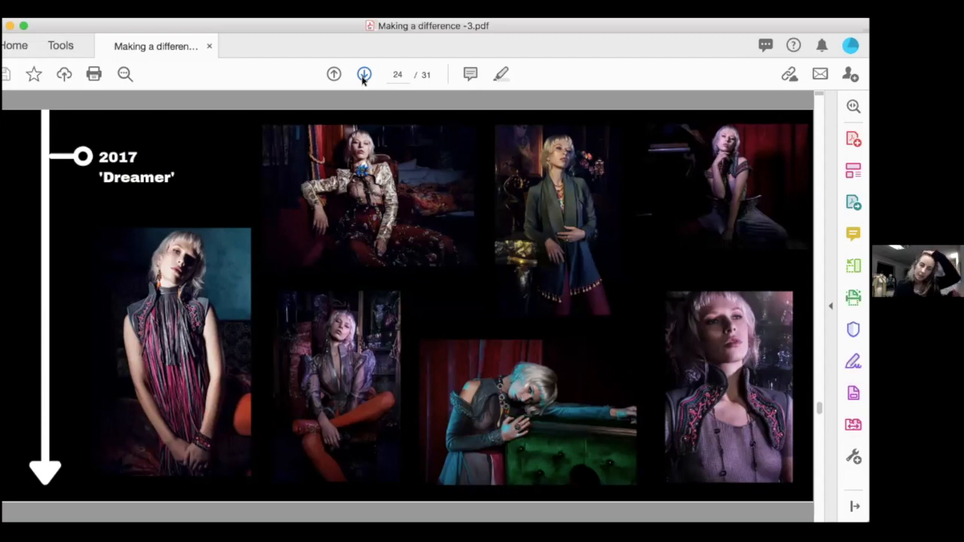
Go forward past the 2018 'Tana' page 25 to the hamster-wheel quote on page 26
{"action": "left_click", "coordinate": [364, 74]}
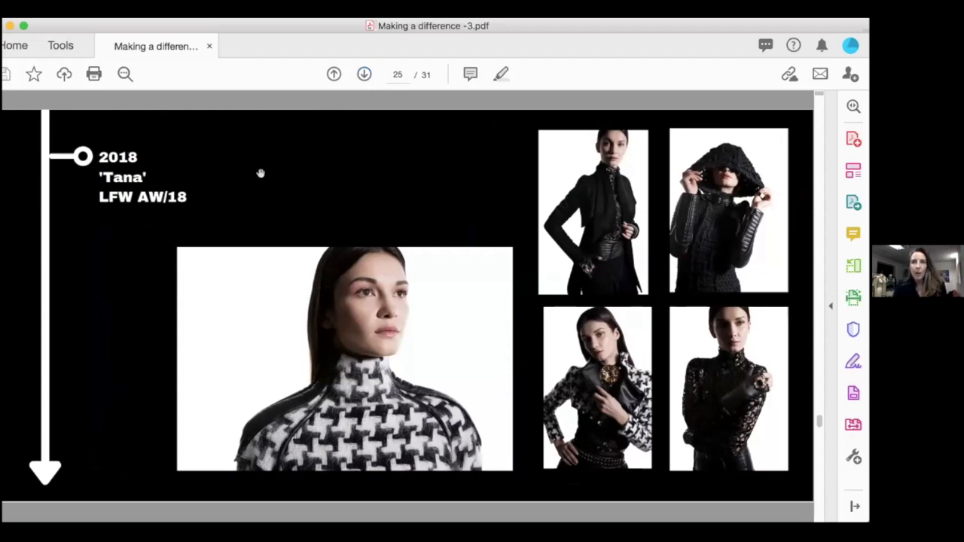
{"action": "mouse_move", "coordinate": [163, 214]}
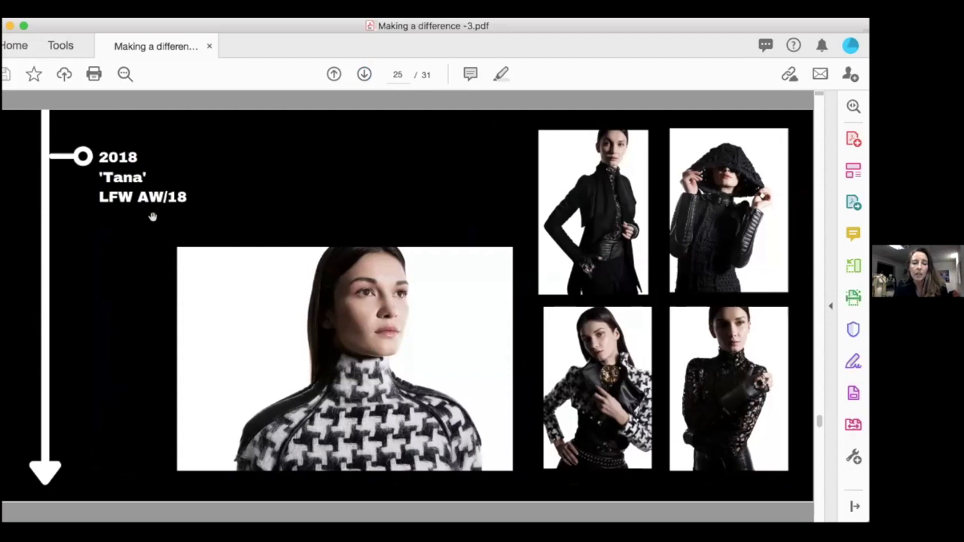
{"action": "mouse_move", "coordinate": [139, 158]}
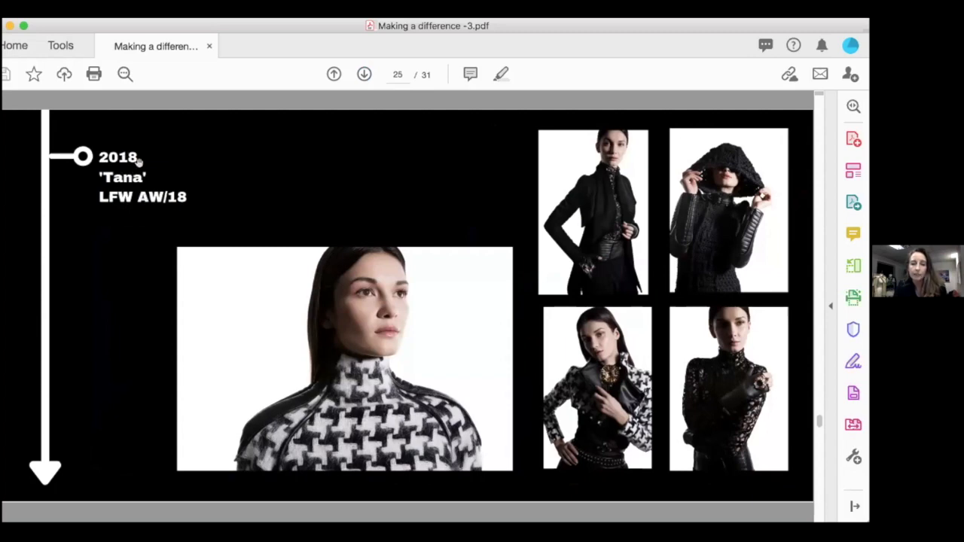
{"action": "mouse_move", "coordinate": [295, 207]}
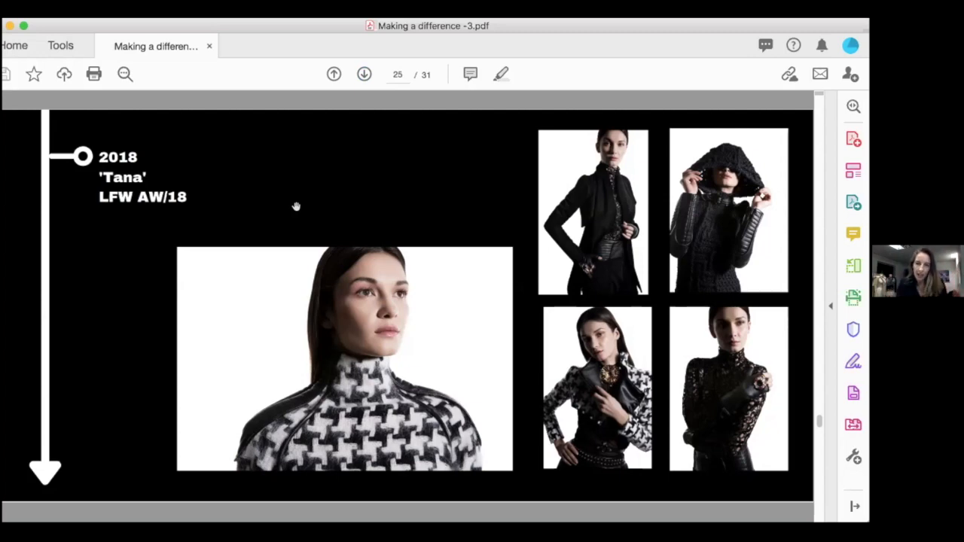
{"action": "mouse_move", "coordinate": [608, 144]}
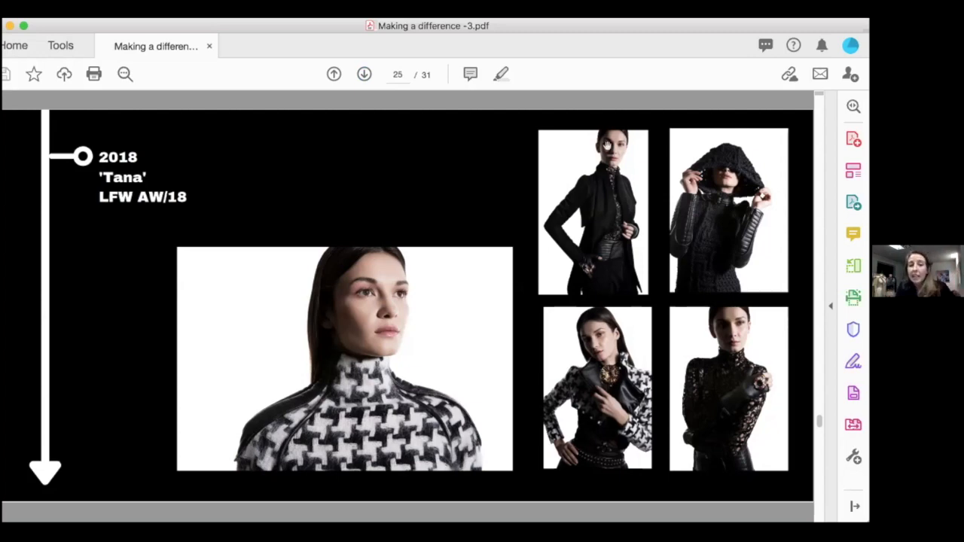
{"action": "mouse_move", "coordinate": [459, 277]}
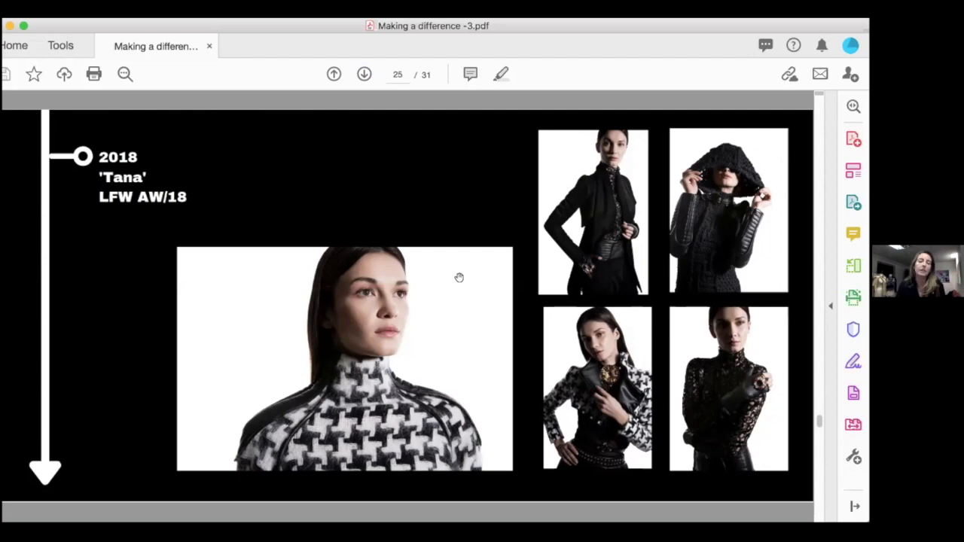
{"action": "mouse_move", "coordinate": [485, 172]}
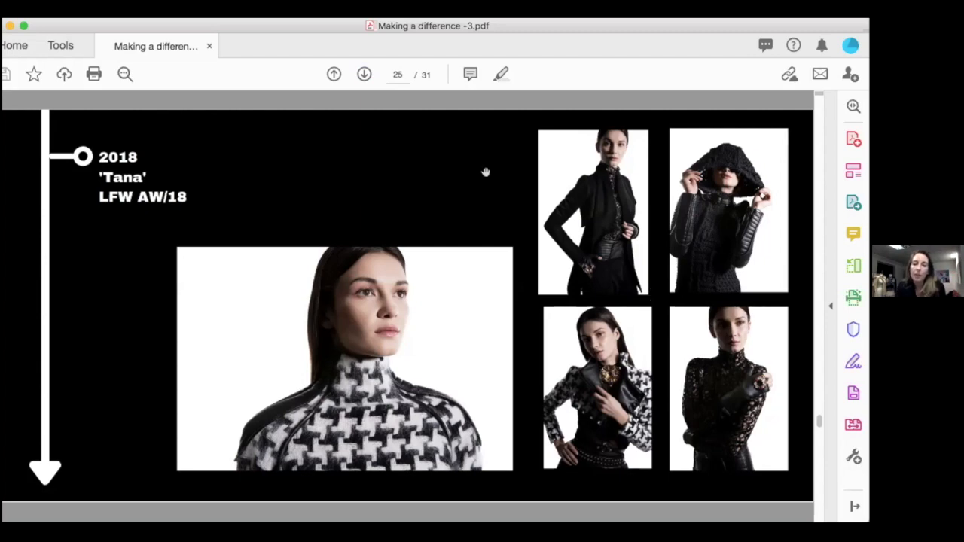
{"action": "mouse_move", "coordinate": [319, 283]}
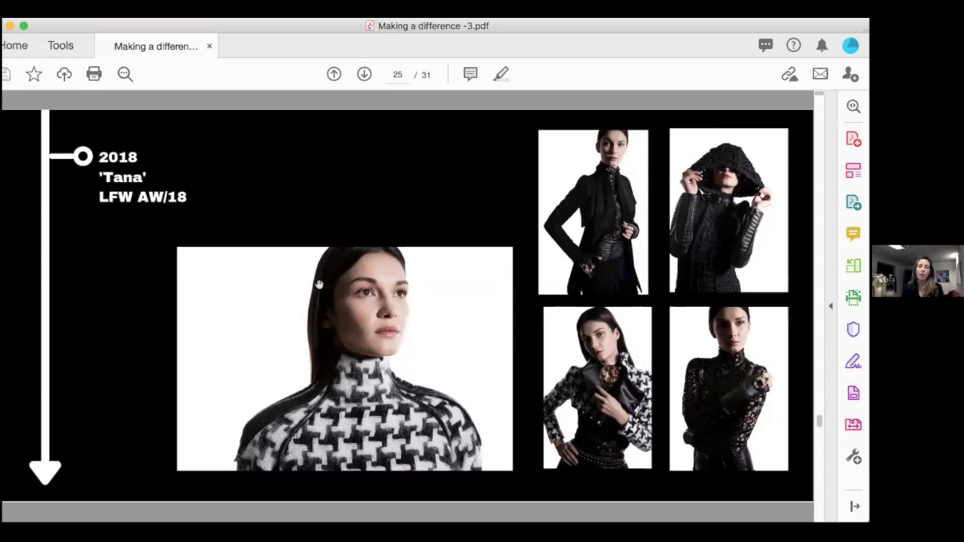
{"action": "mouse_move", "coordinate": [295, 169]}
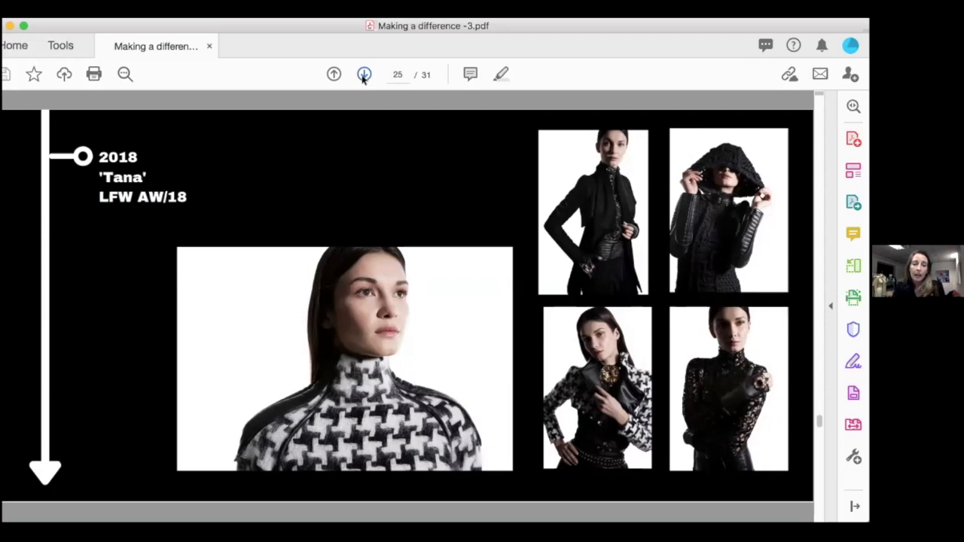
{"action": "left_click", "coordinate": [365, 73]}
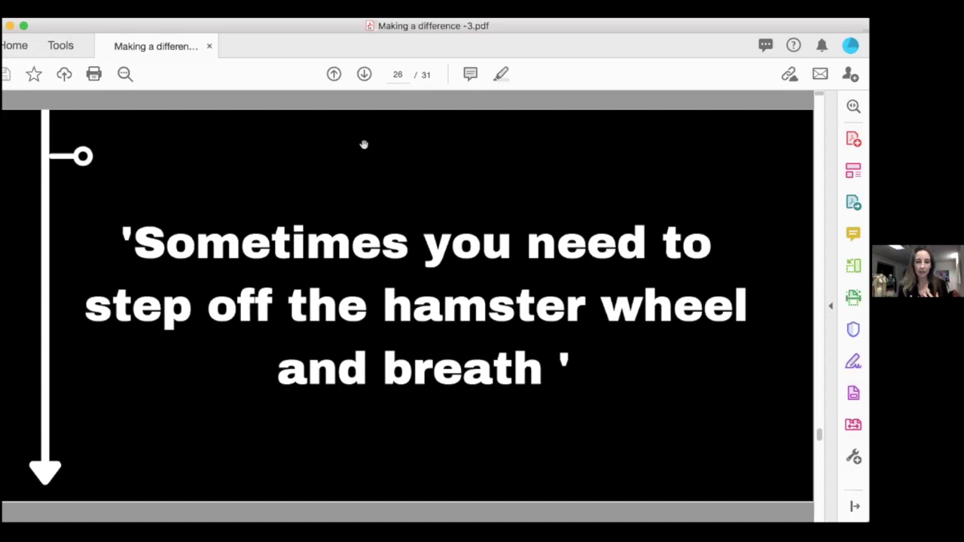
Advance to page 27, the 2018 'To Live an authentic Life' slide
{"action": "left_click", "coordinate": [365, 74]}
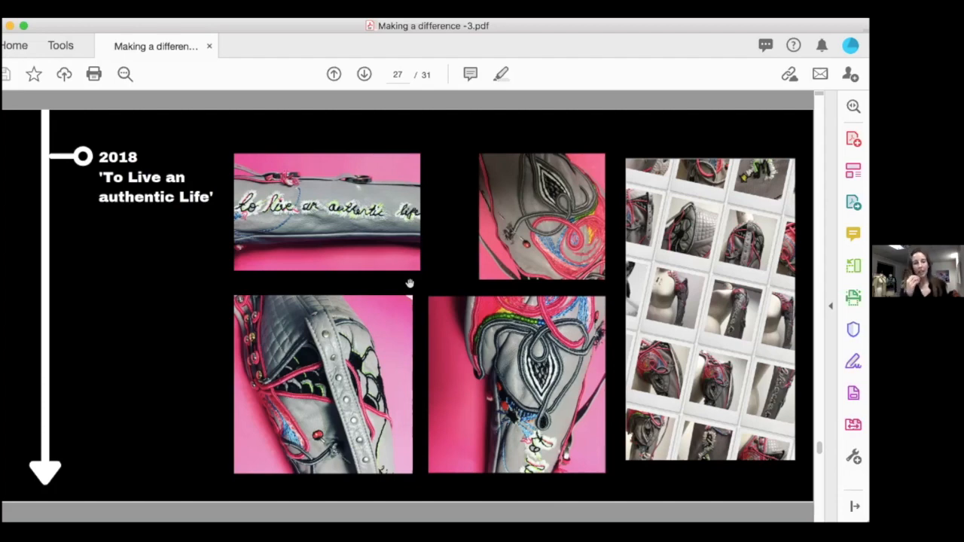
{"action": "mouse_move", "coordinate": [283, 226]}
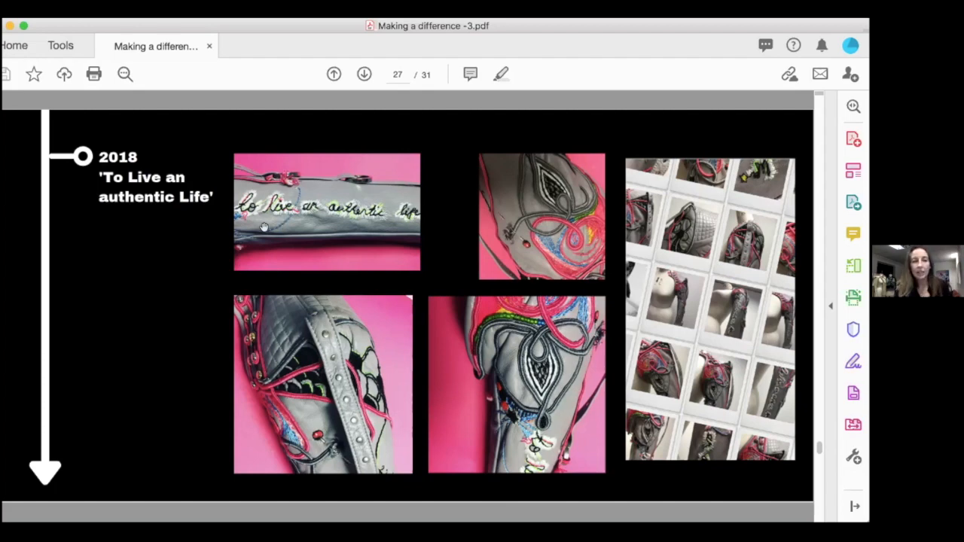
{"action": "mouse_move", "coordinate": [265, 226]}
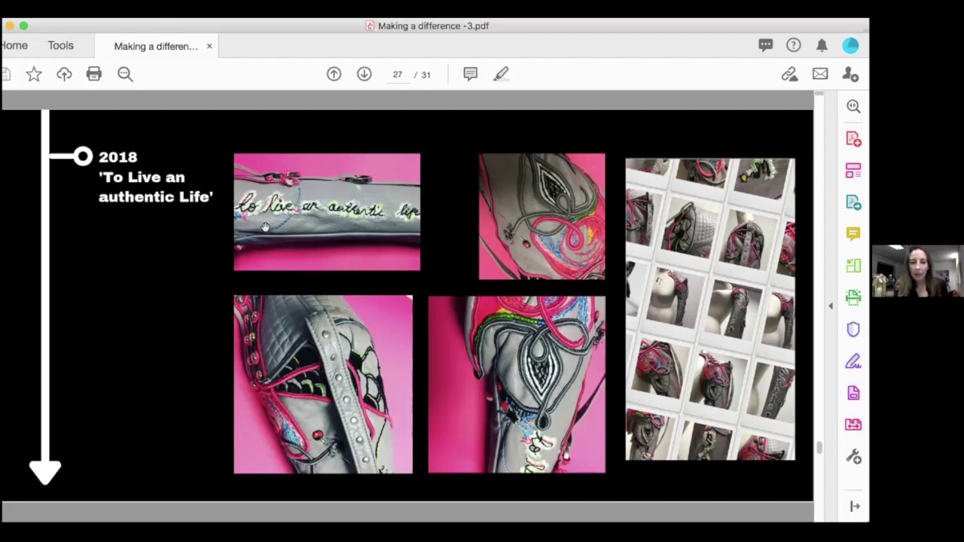
{"action": "mouse_move", "coordinate": [373, 112]}
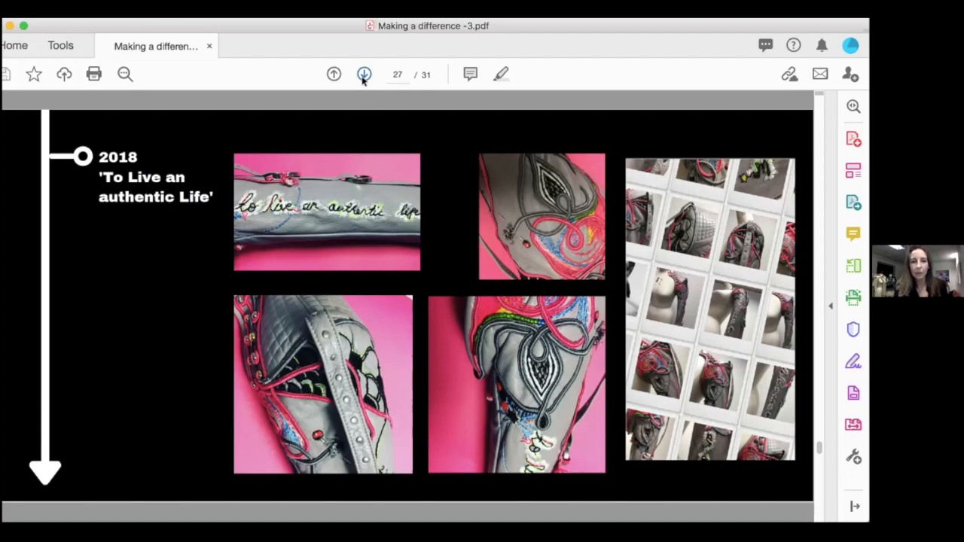
Advance to page 28, the 2021 'Child Of' addiction and recovery slide
{"action": "left_click", "coordinate": [365, 74]}
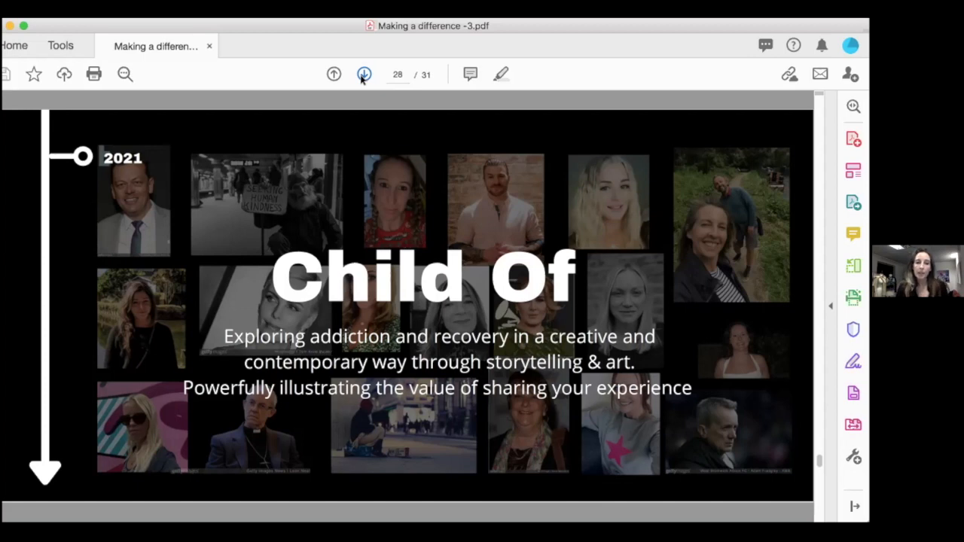
{"action": "mouse_move", "coordinate": [429, 293]}
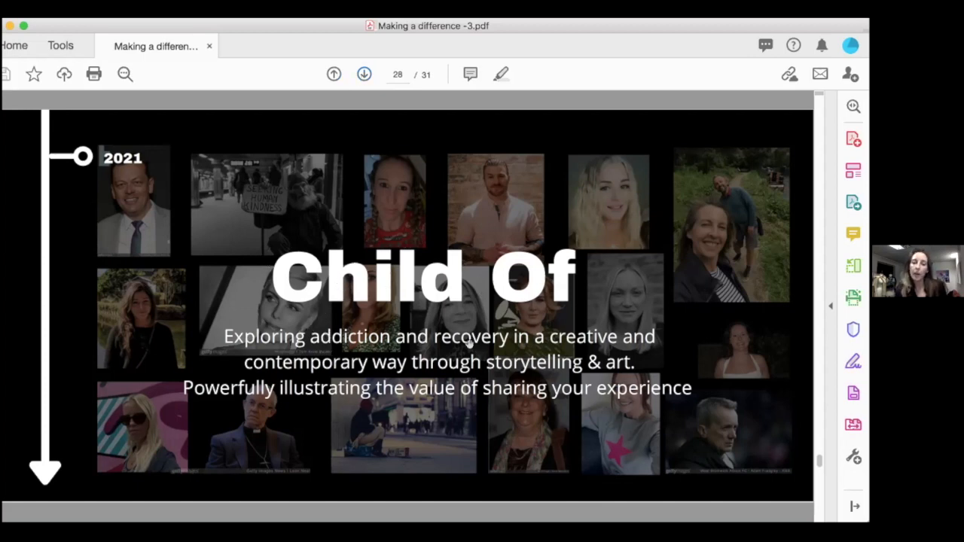
{"action": "mouse_move", "coordinate": [615, 343]}
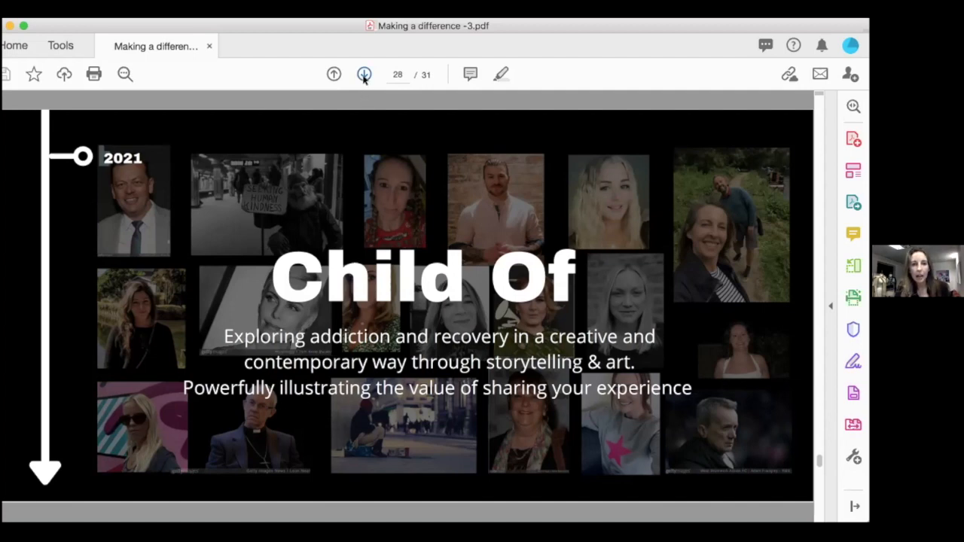
{"action": "left_click", "coordinate": [364, 74]}
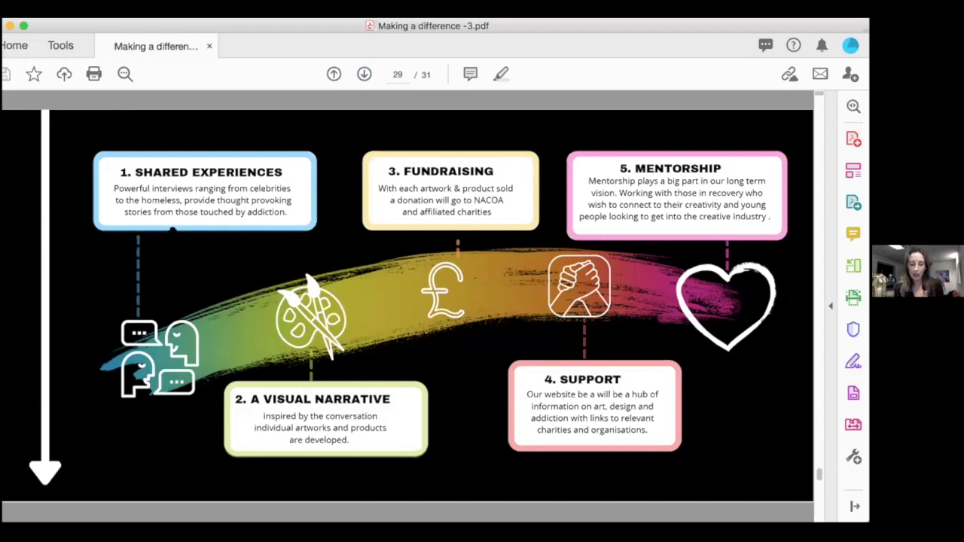
{"action": "mouse_move", "coordinate": [268, 314]}
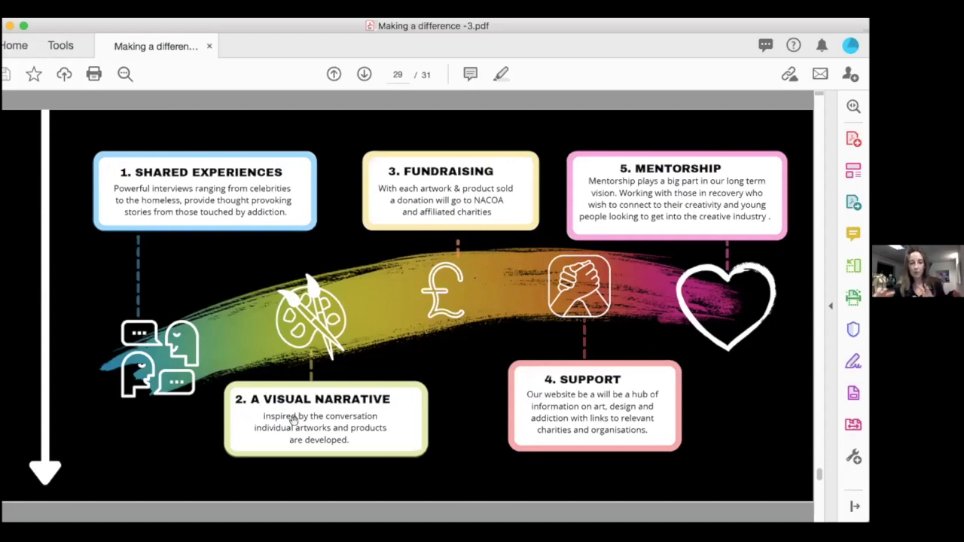
{"action": "mouse_move", "coordinate": [459, 304]}
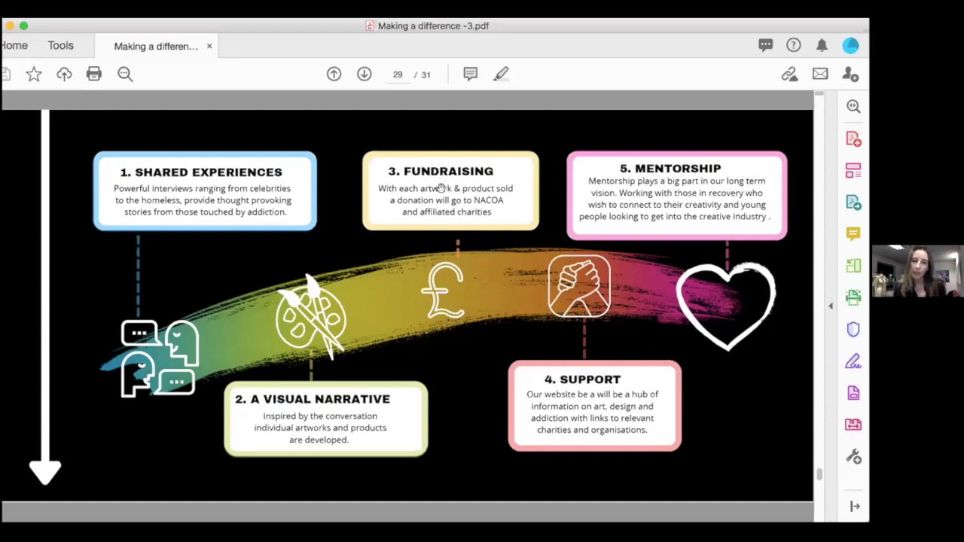
{"action": "mouse_move", "coordinate": [574, 406]}
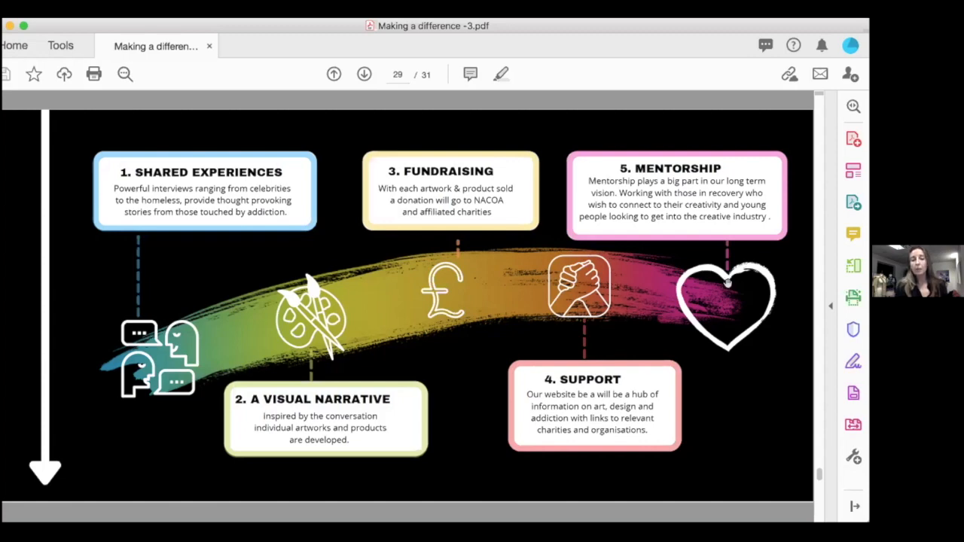
{"action": "mouse_move", "coordinate": [681, 199]}
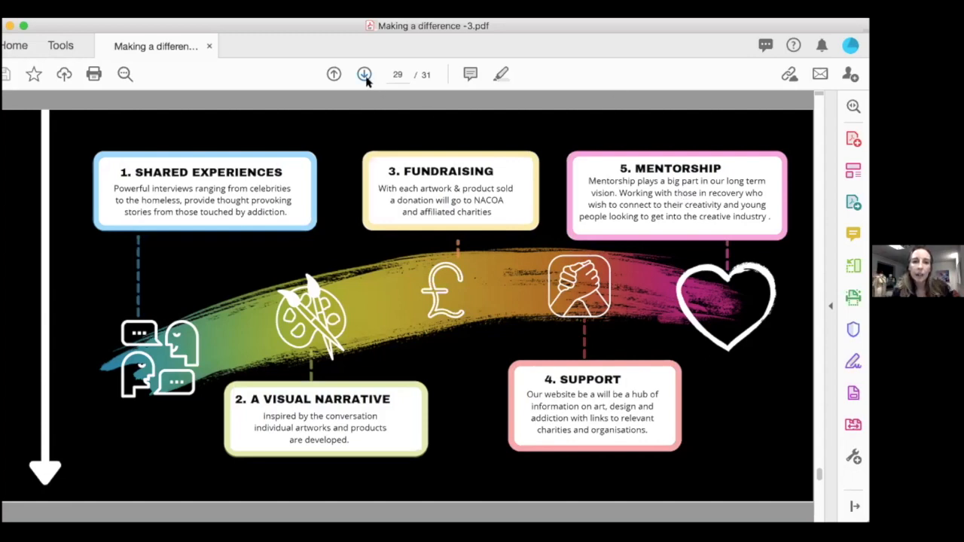
Advance to page 30, the Simon Stephens quotes slide
{"action": "left_click", "coordinate": [364, 74]}
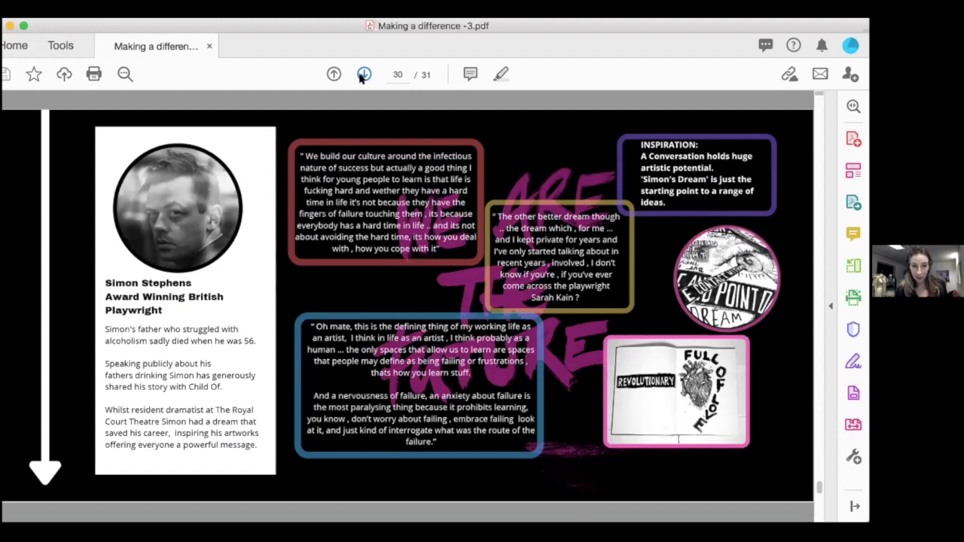
{"action": "mouse_move", "coordinate": [380, 77]}
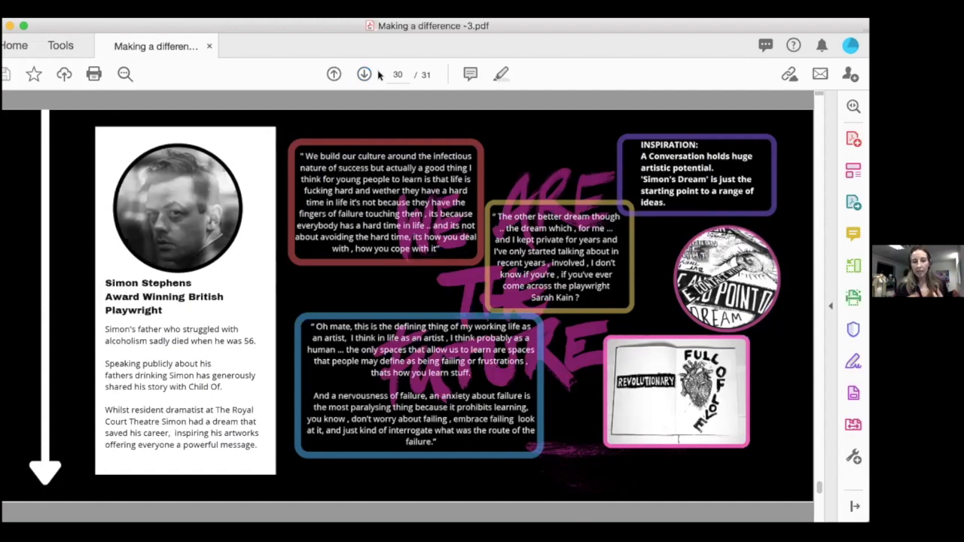
Advance from page 30 to page 31 of 31, the final slide
{"action": "left_click", "coordinate": [364, 74]}
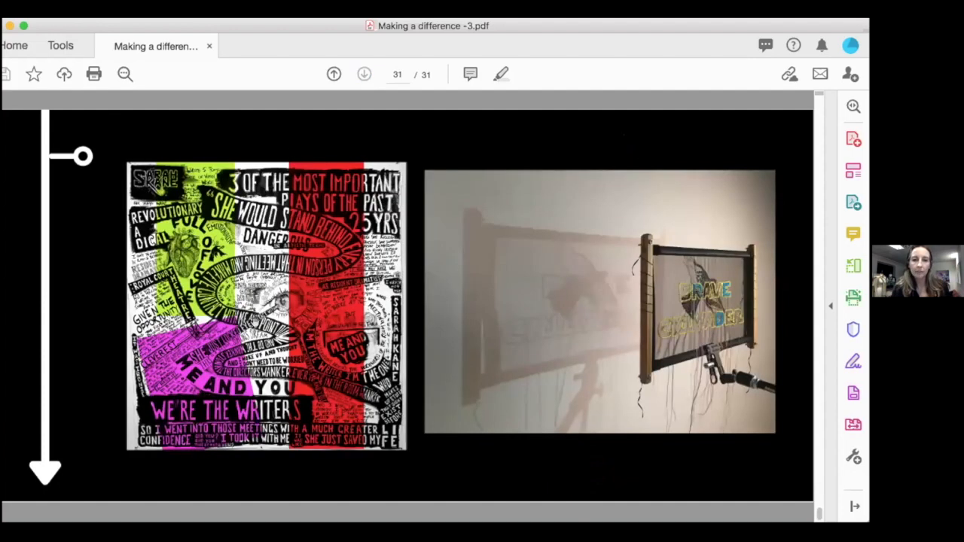
{"action": "mouse_move", "coordinate": [674, 301]}
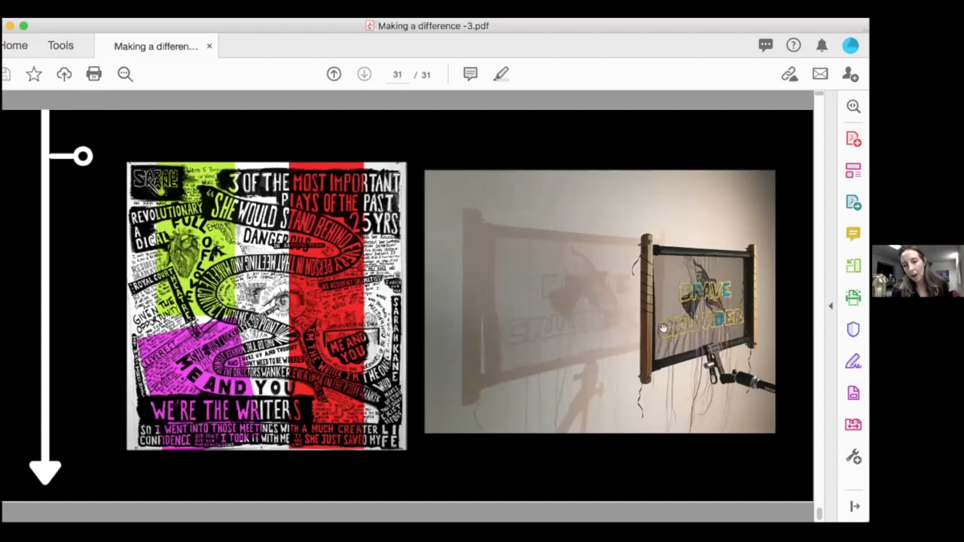
{"action": "mouse_move", "coordinate": [679, 331]}
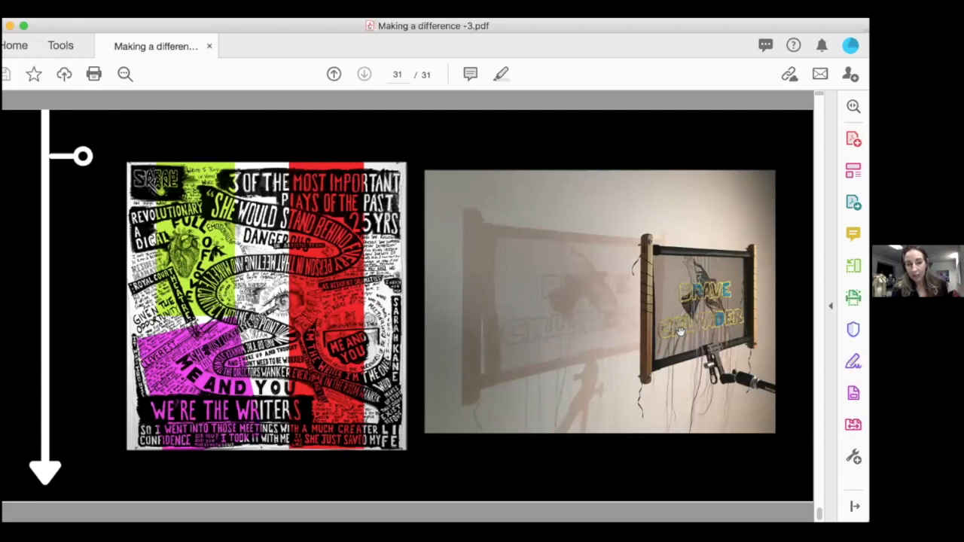
{"action": "mouse_move", "coordinate": [684, 233]}
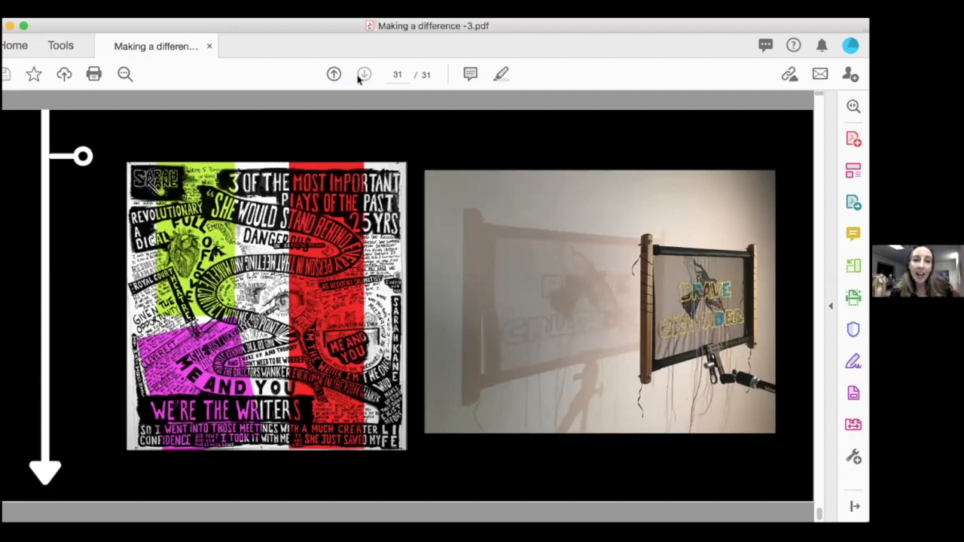
{"action": "mouse_move", "coordinate": [355, 83]}
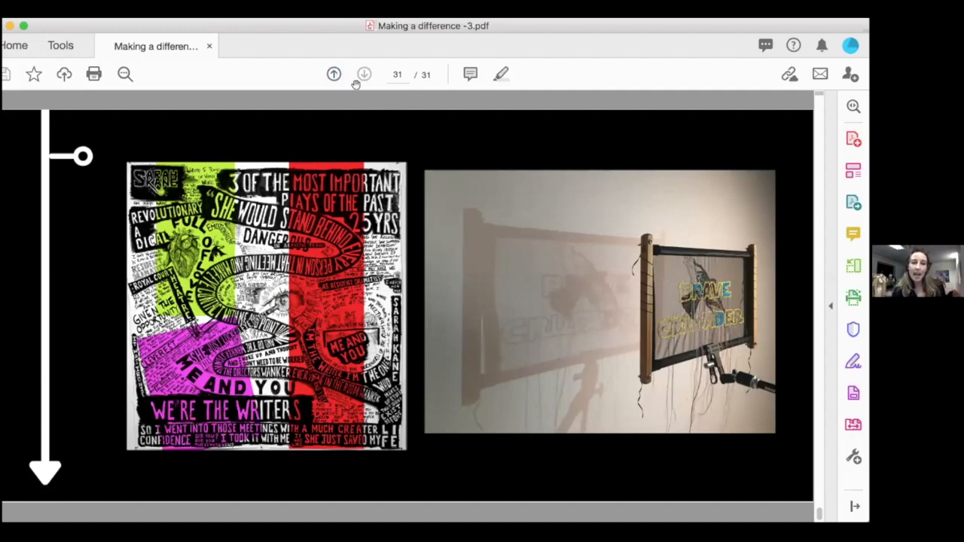
{"action": "mouse_move", "coordinate": [542, 89]}
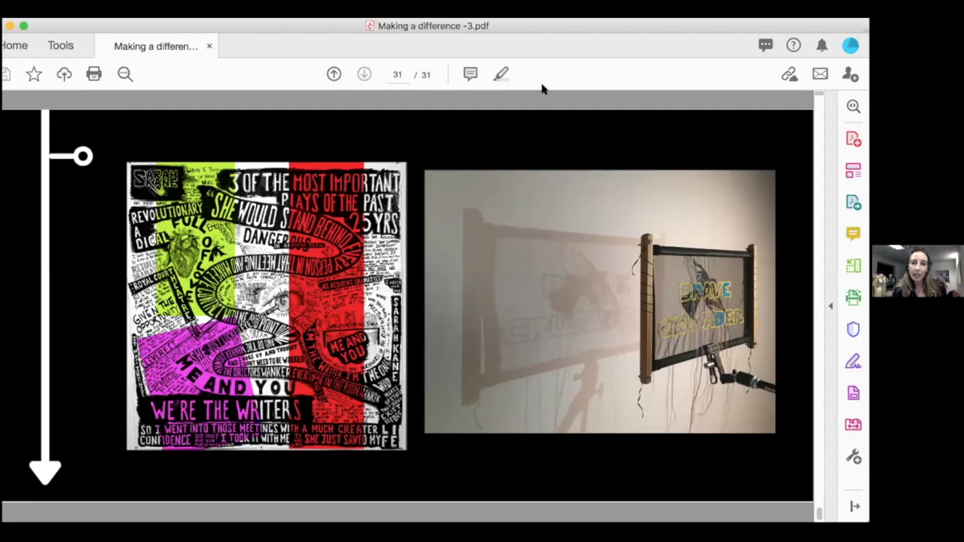
{"action": "mouse_move", "coordinate": [544, 63]}
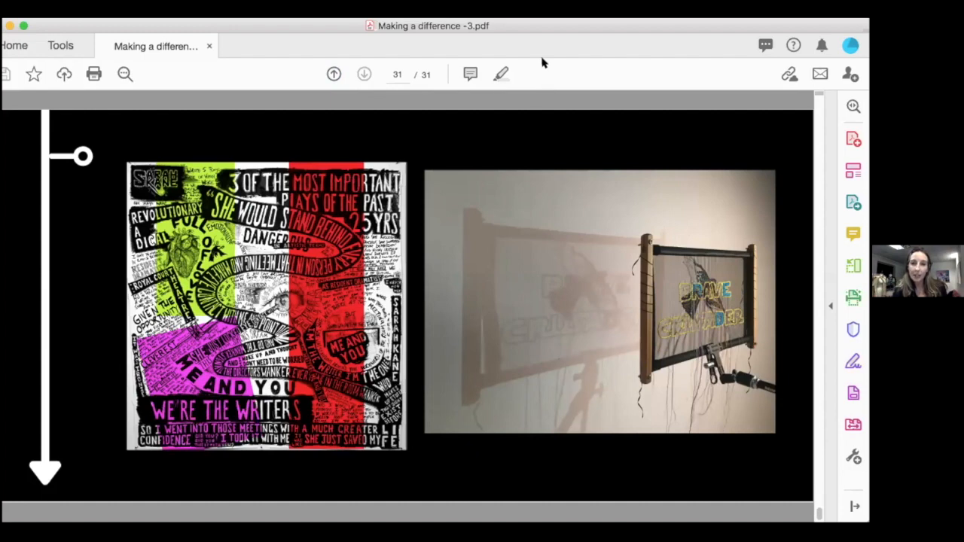